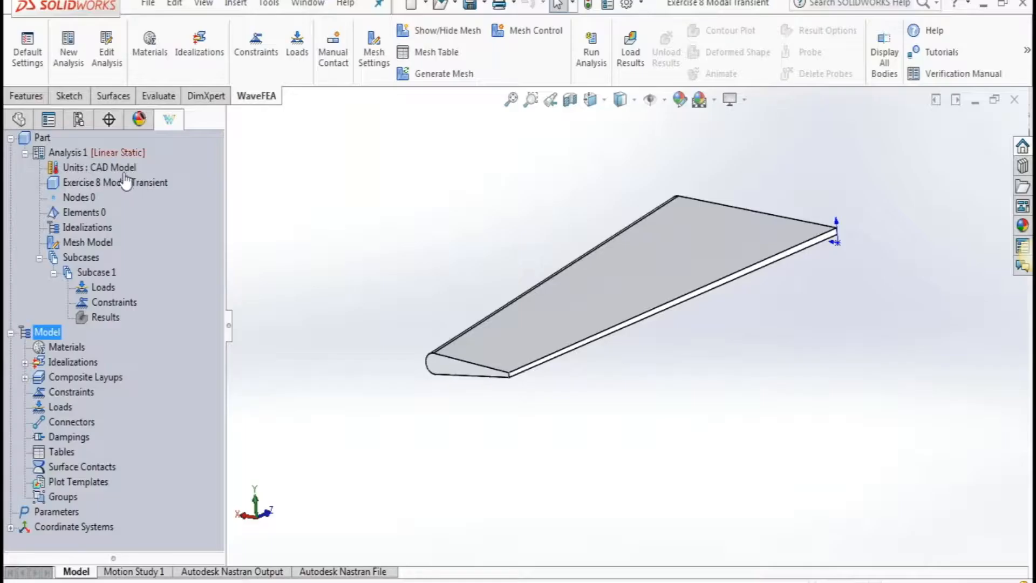
Step: Set the analysis unit system to English (inch, pound-force, second)
double_click(99, 168)
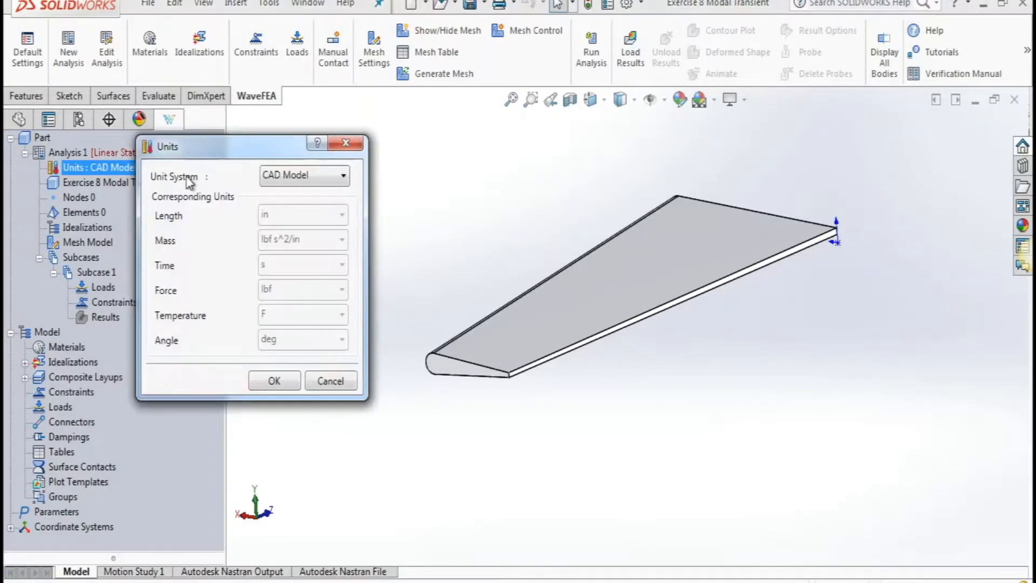
left_click(302, 175)
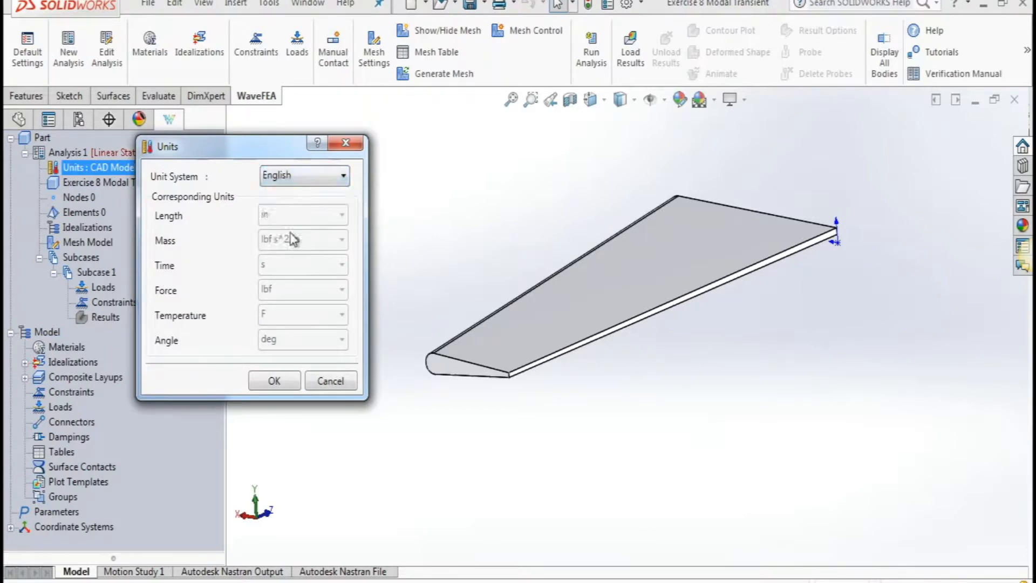
left_click(273, 380)
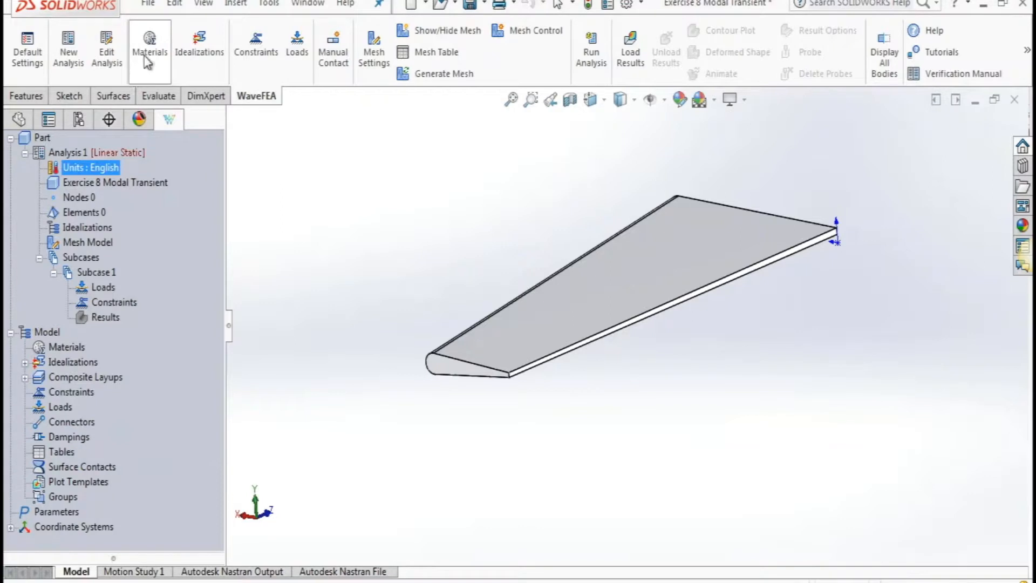
Step: Change Analysis 1 to a Modal Transient Response analysis
right_click(96, 151)
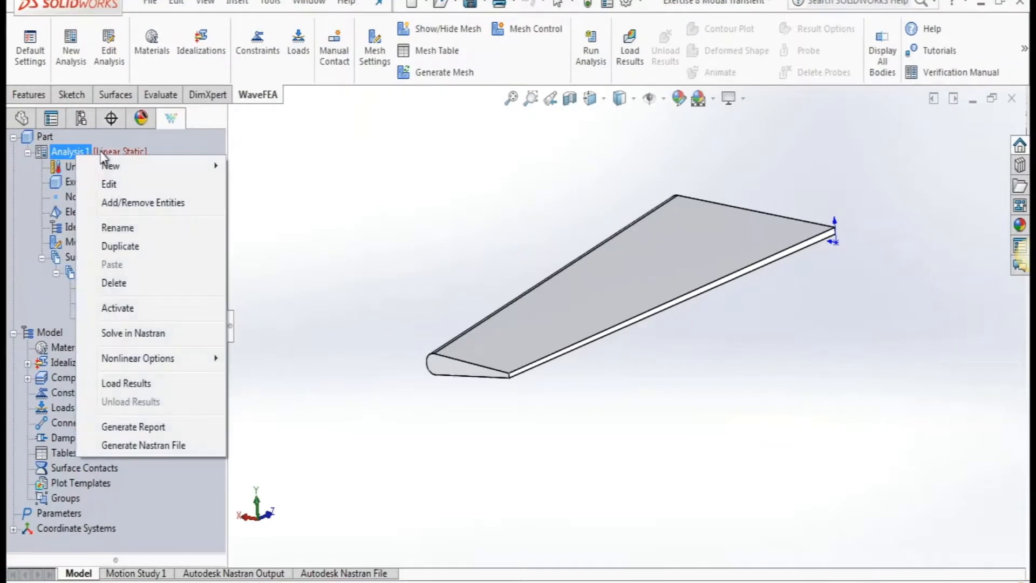
mouse_move(110, 166)
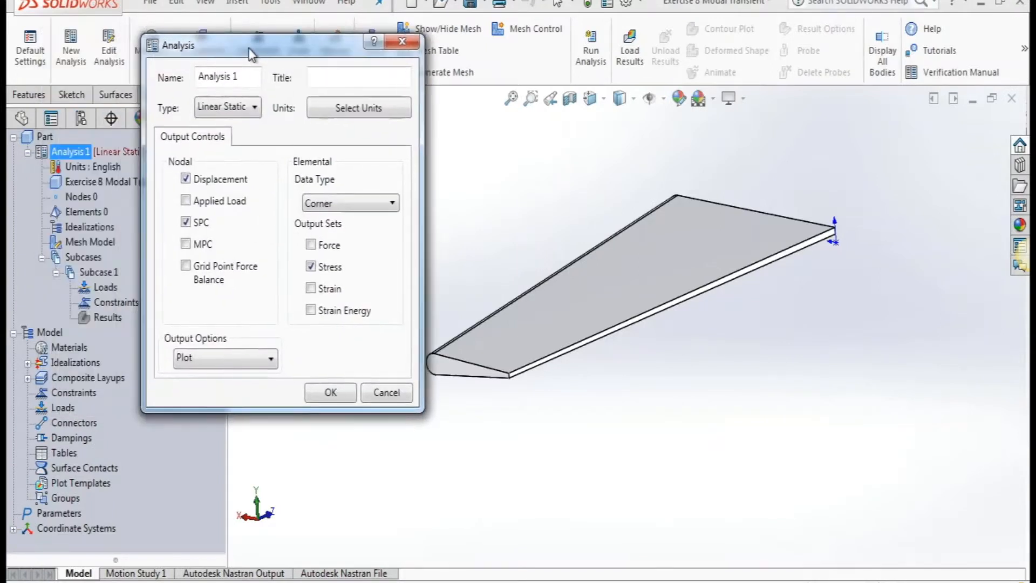
left_click(254, 107)
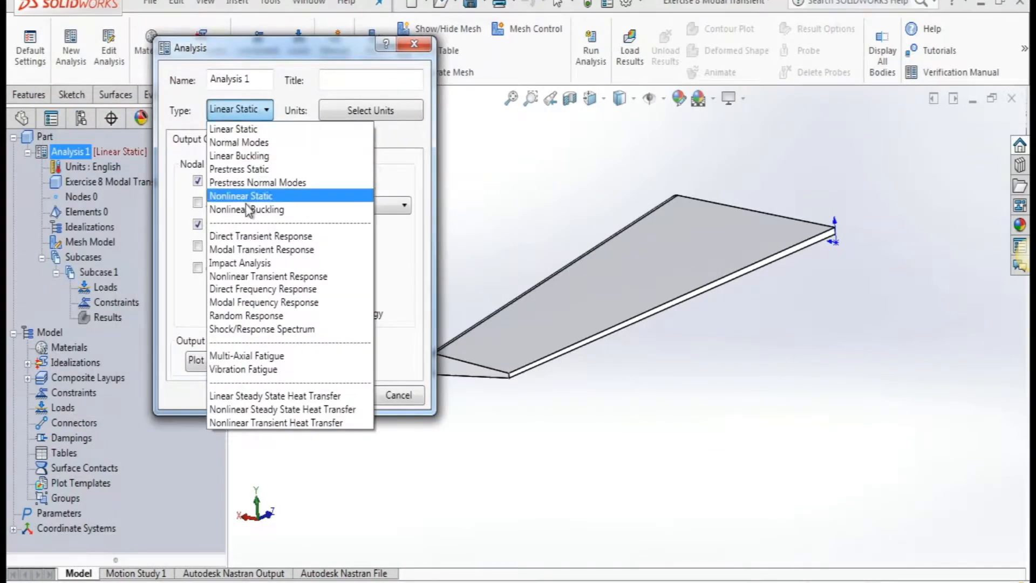
mouse_move(261, 250)
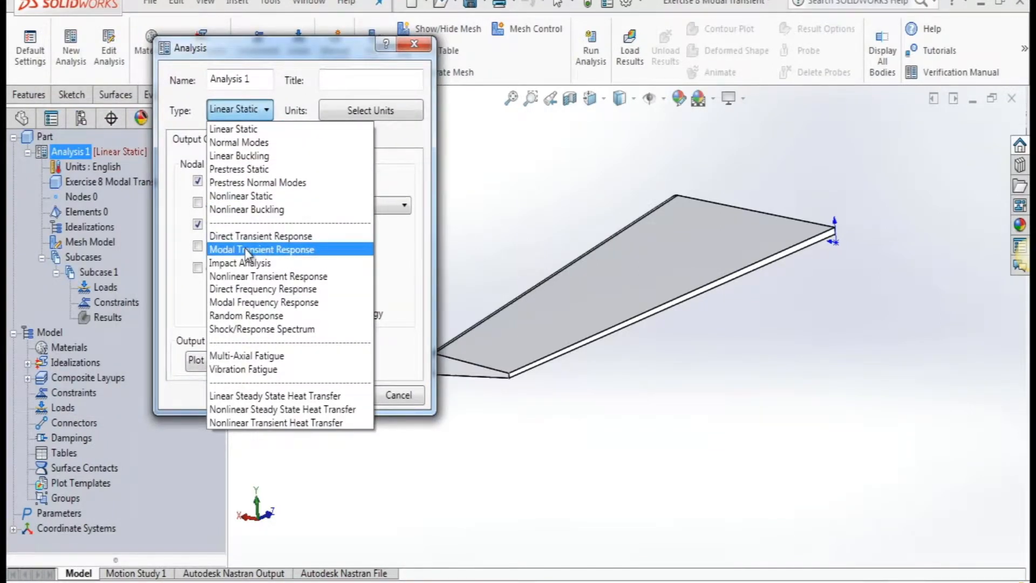
left_click(261, 250)
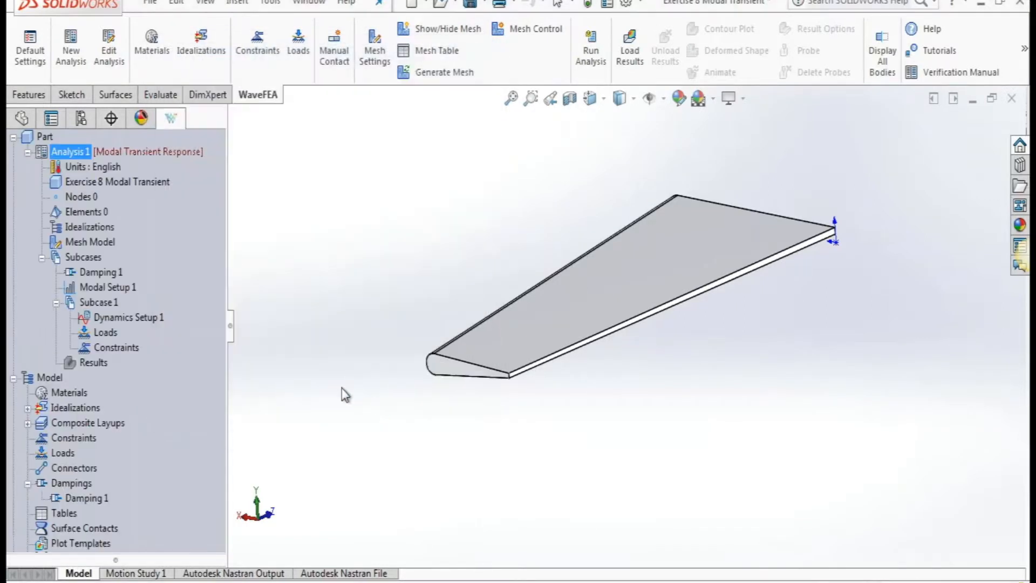
Step: Review the new Dynamics Setup 1, Modal Setup 1 and Damping 1 subcase entries
left_click(121, 317)
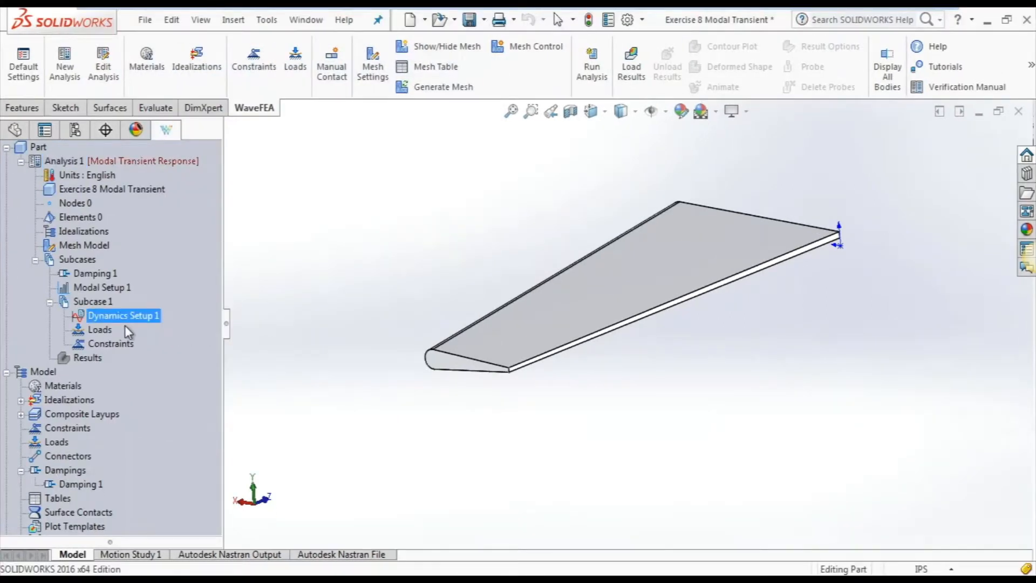
left_click(101, 287)
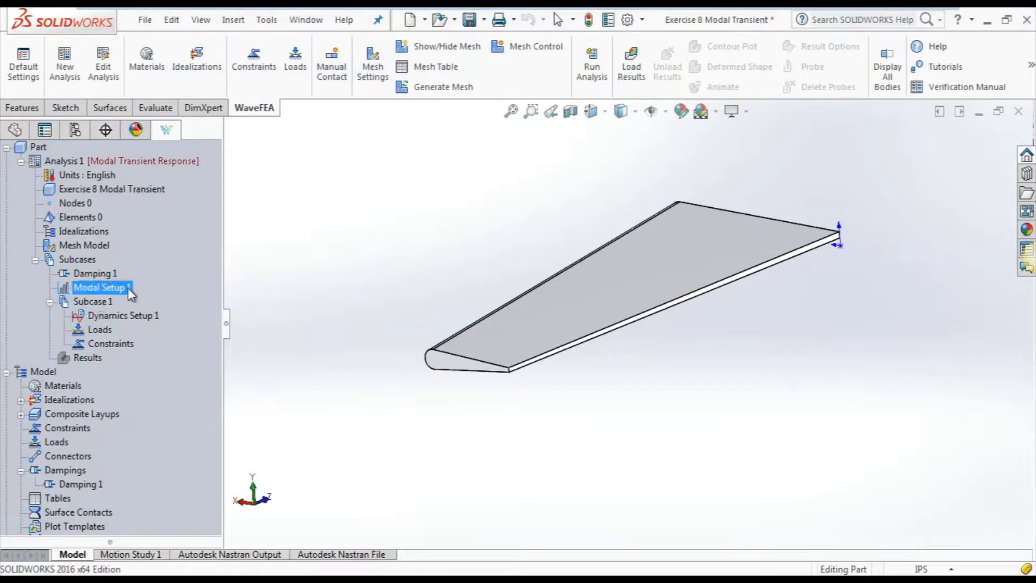
left_click(95, 273)
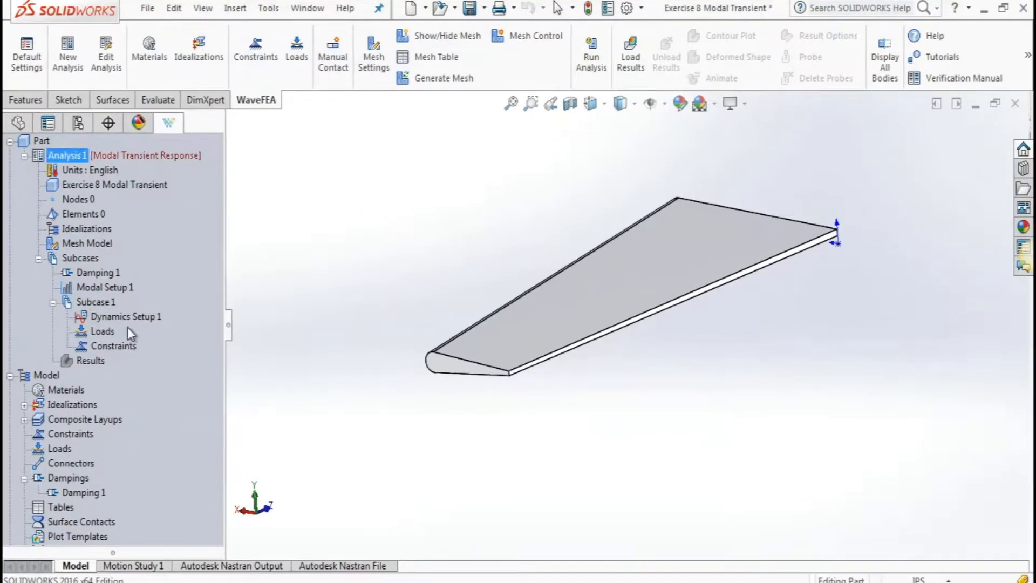
left_click(99, 272)
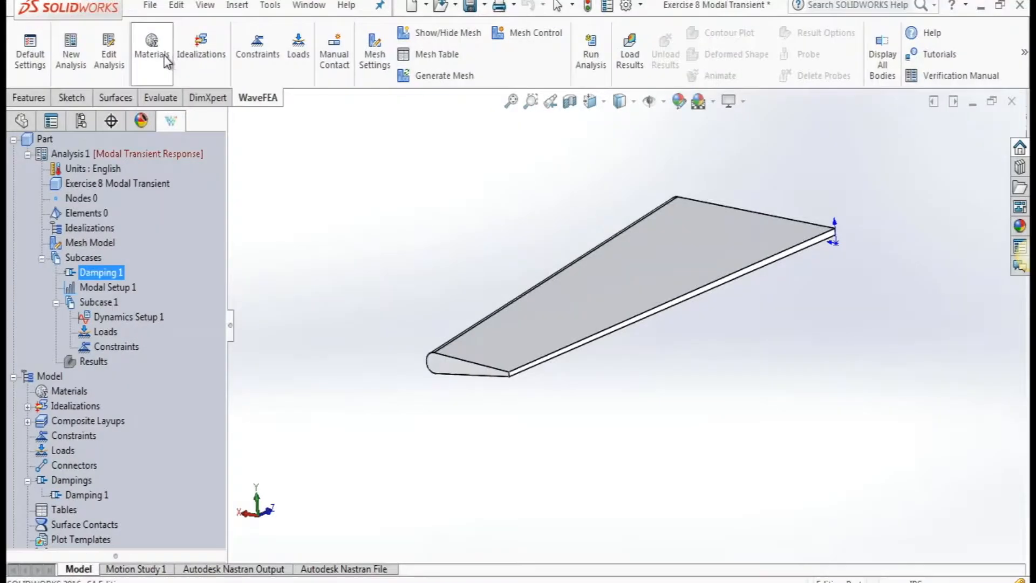
Step: Assign Aluminum 7075 Heat Treated (T6) Wrought from the aluminium alloys database as the material
left_click(151, 49)
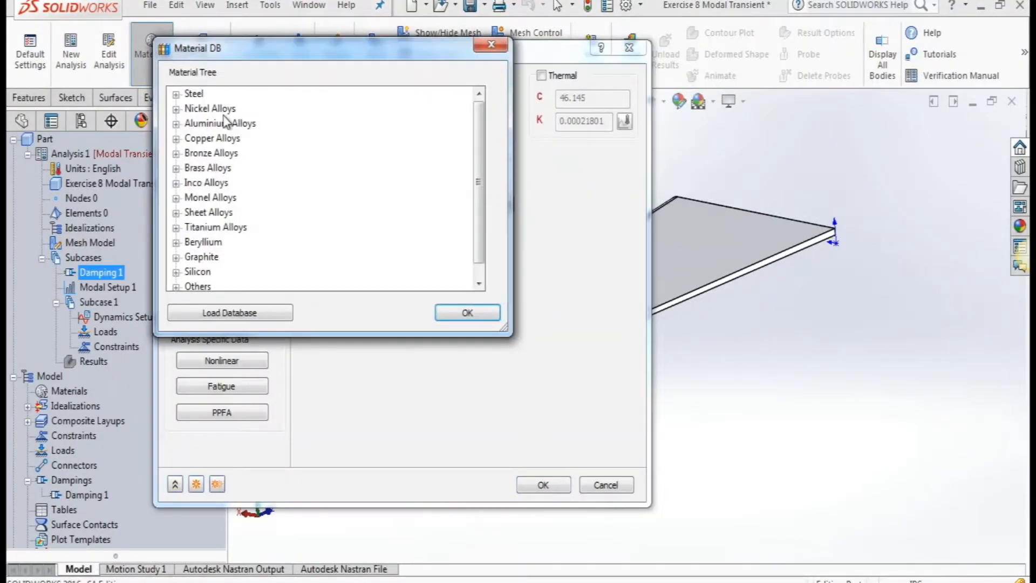
left_click(176, 123)
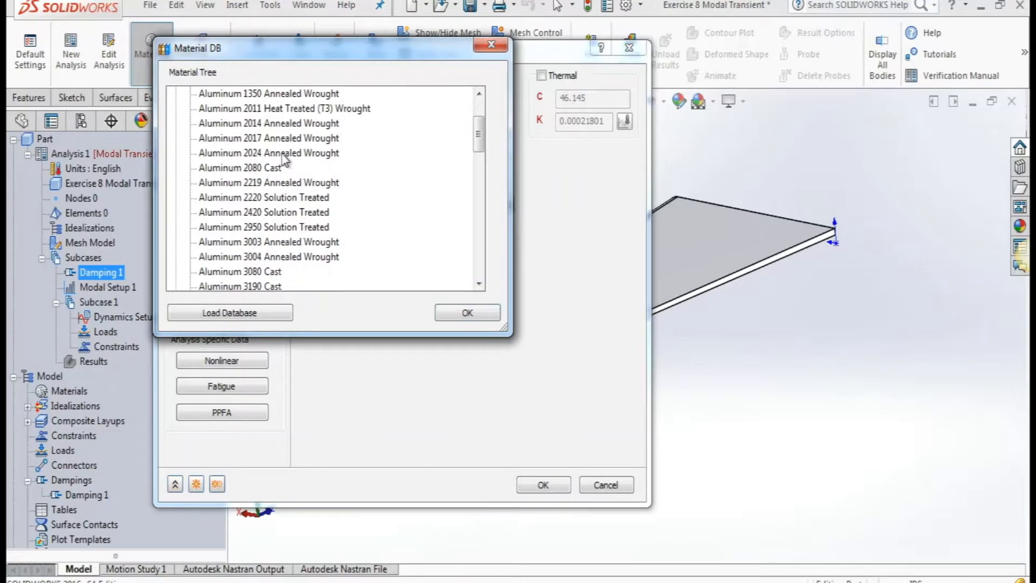
scroll("down", 3)
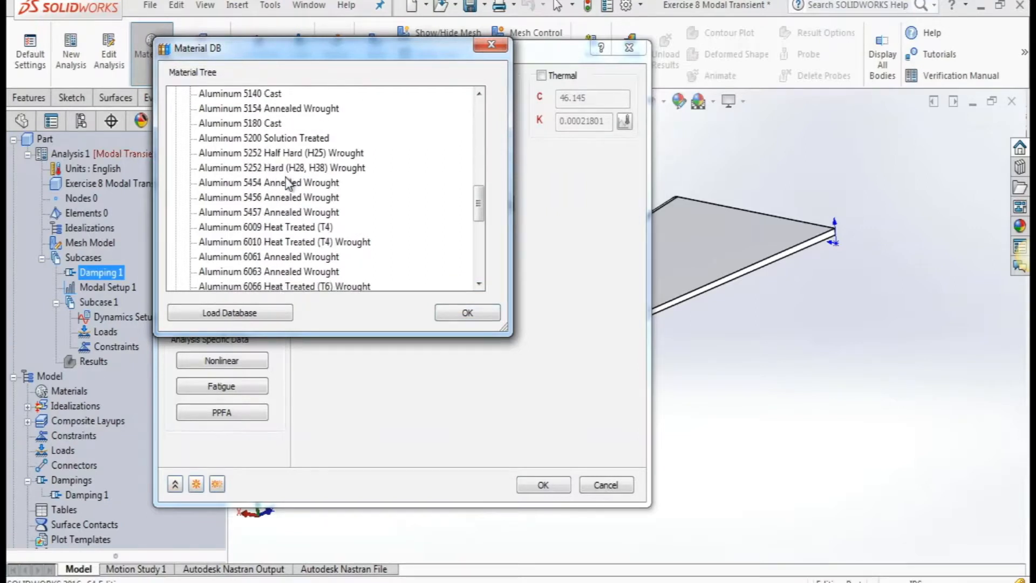
scroll("down", 3)
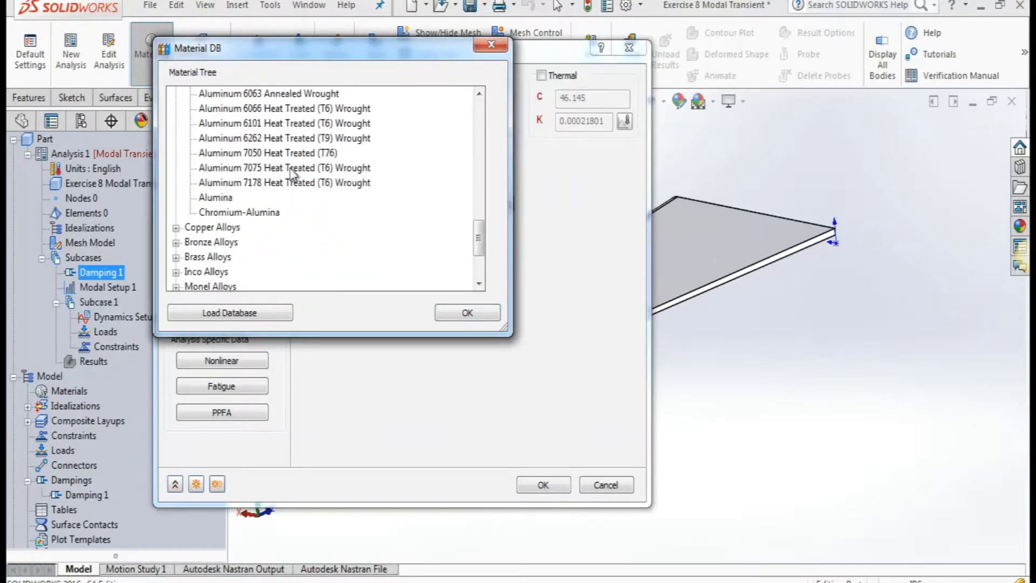
left_click(283, 168)
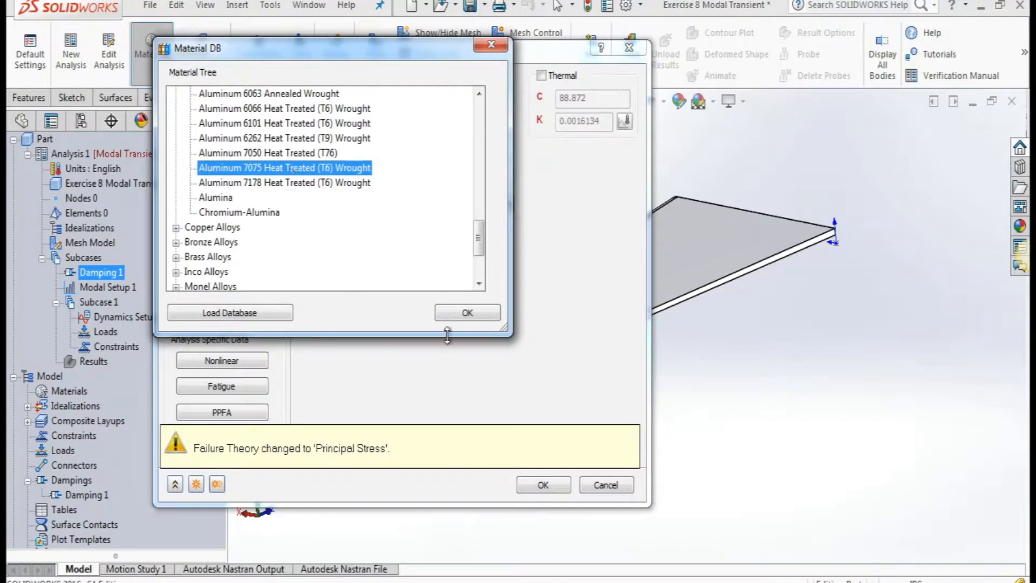
left_click(467, 313)
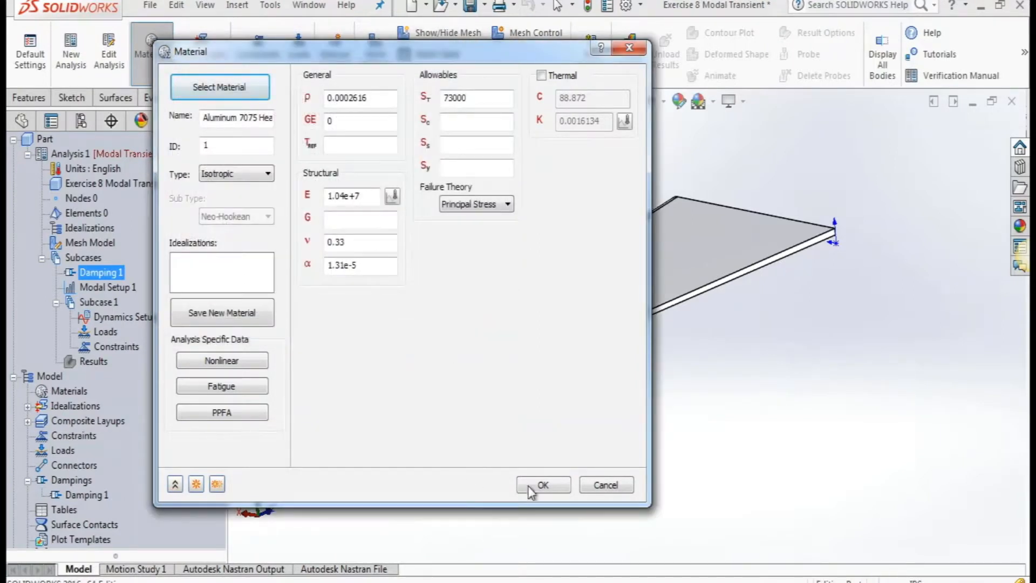
left_click(543, 484)
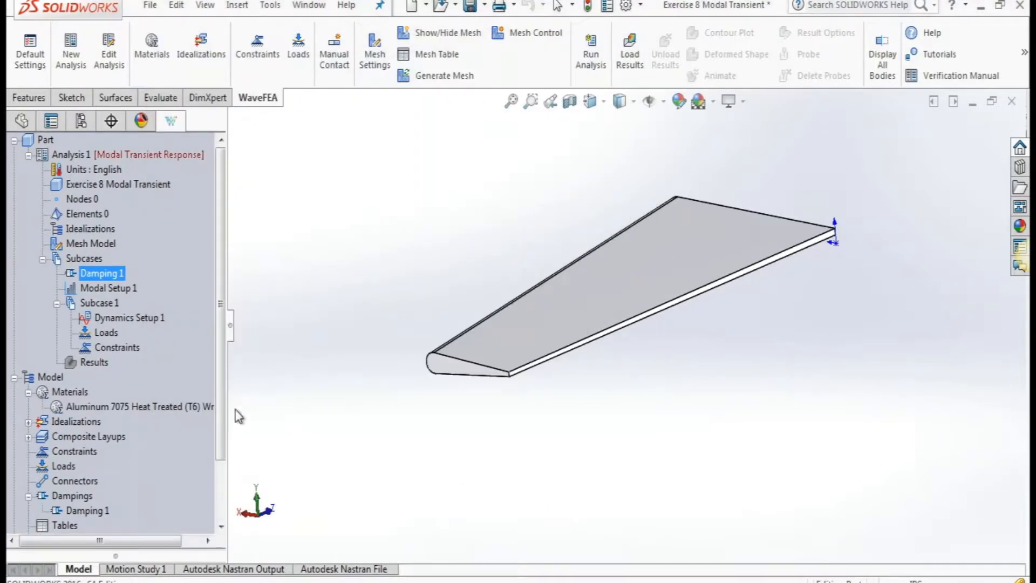
left_click(93, 363)
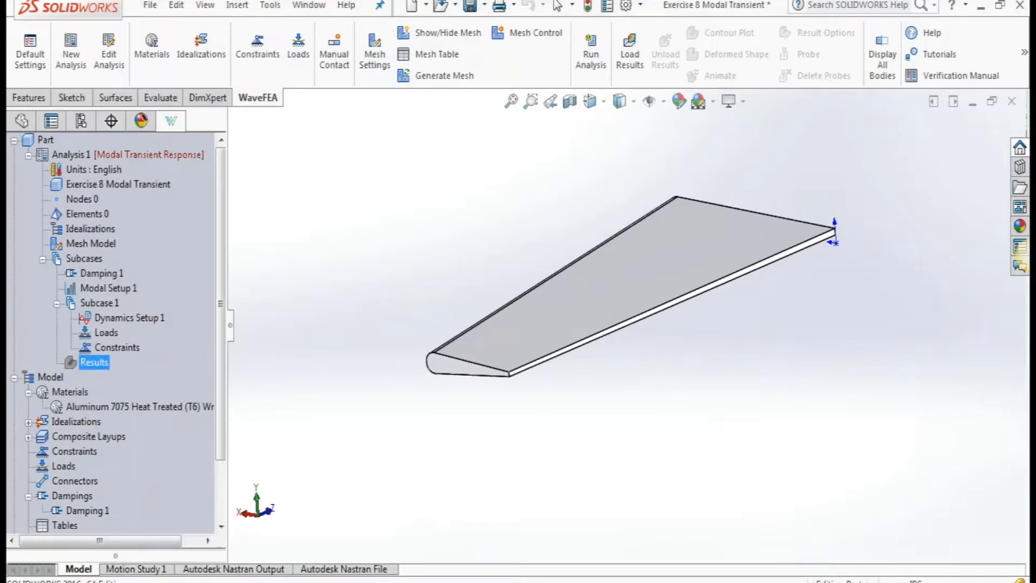
Step: Create a shell idealization of Aluminum 7075 with 0.1 in thickness
left_click(201, 50)
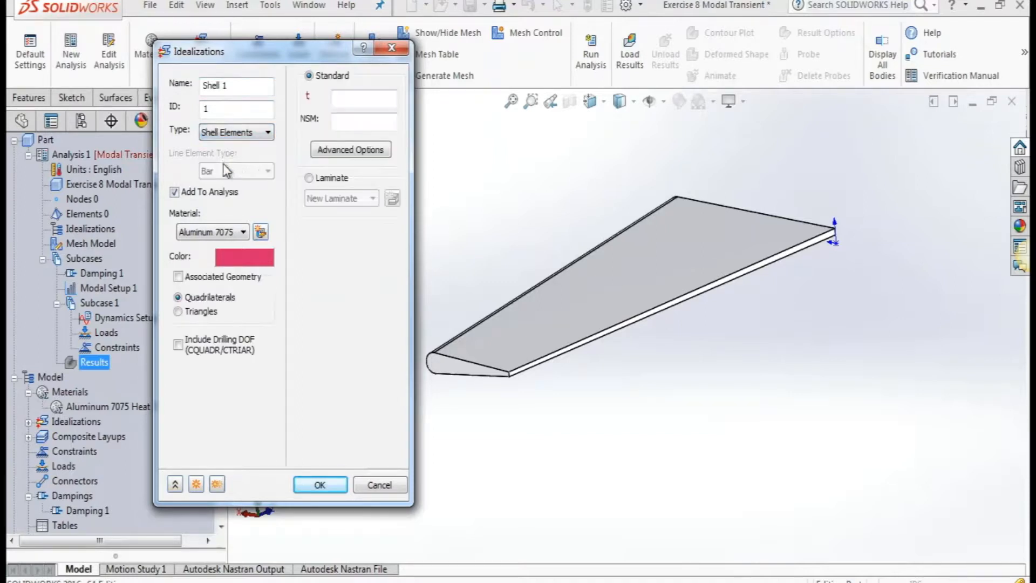
type("0.1")
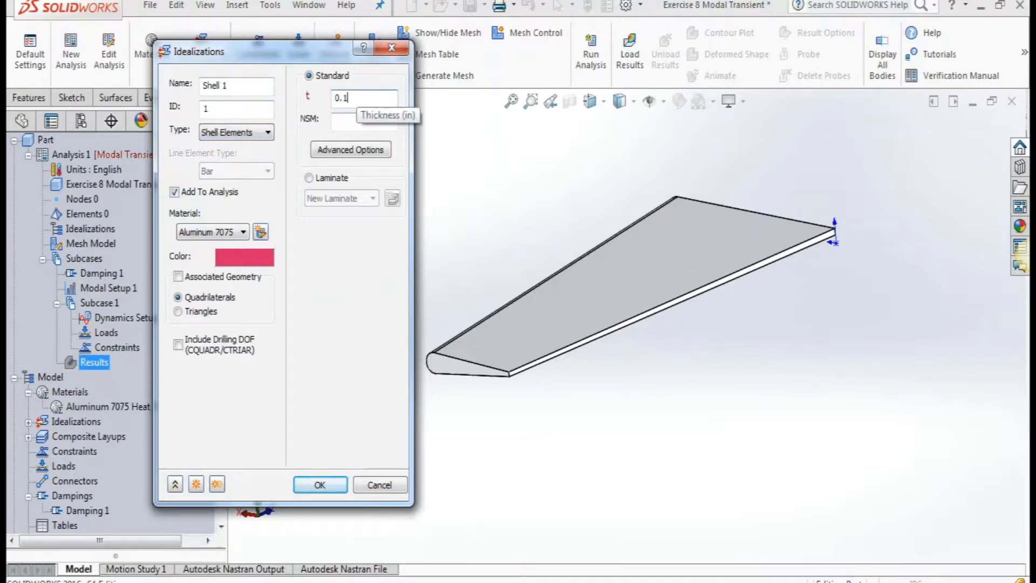
mouse_move(305, 248)
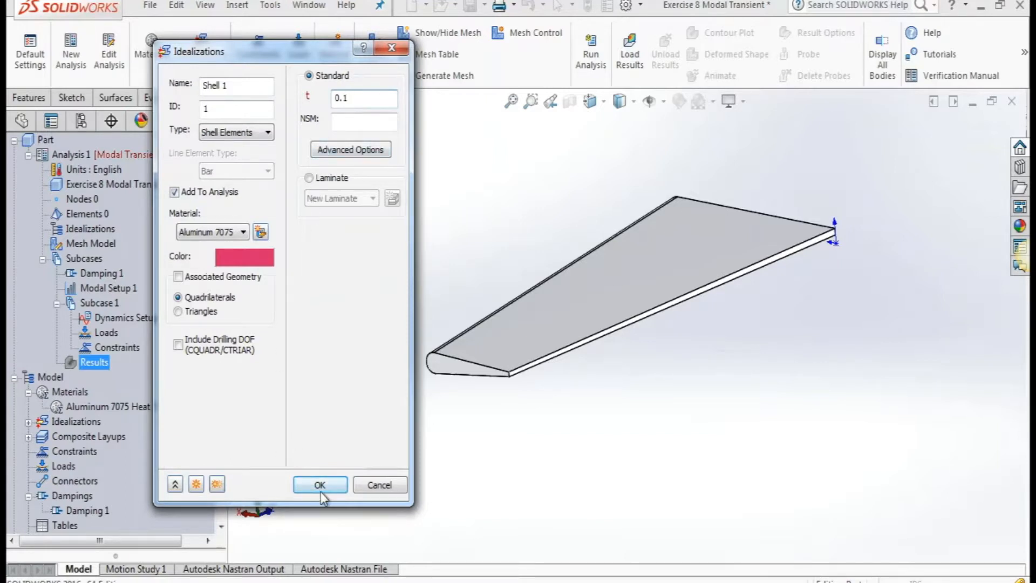
left_click(320, 485)
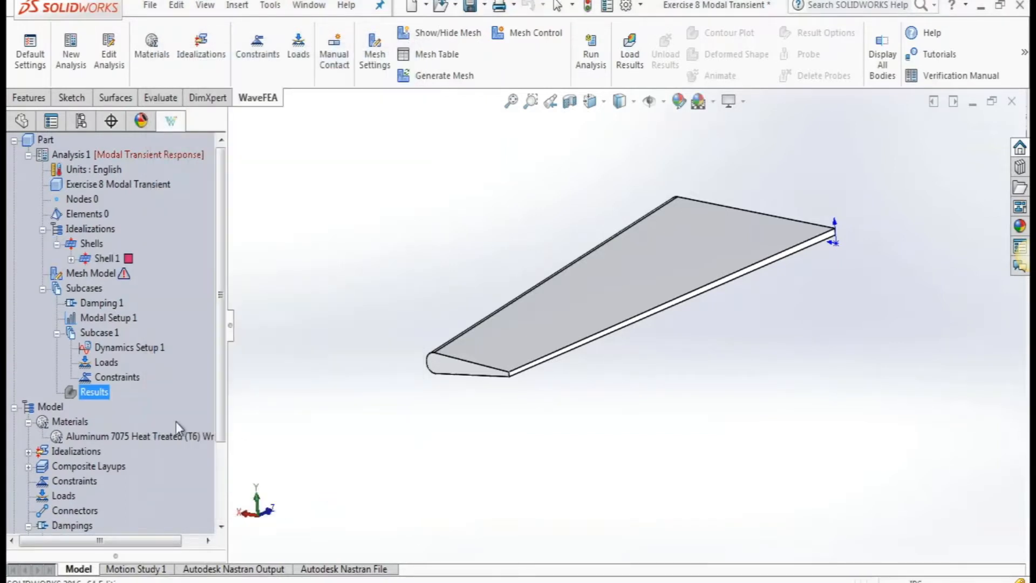
left_click(69, 421)
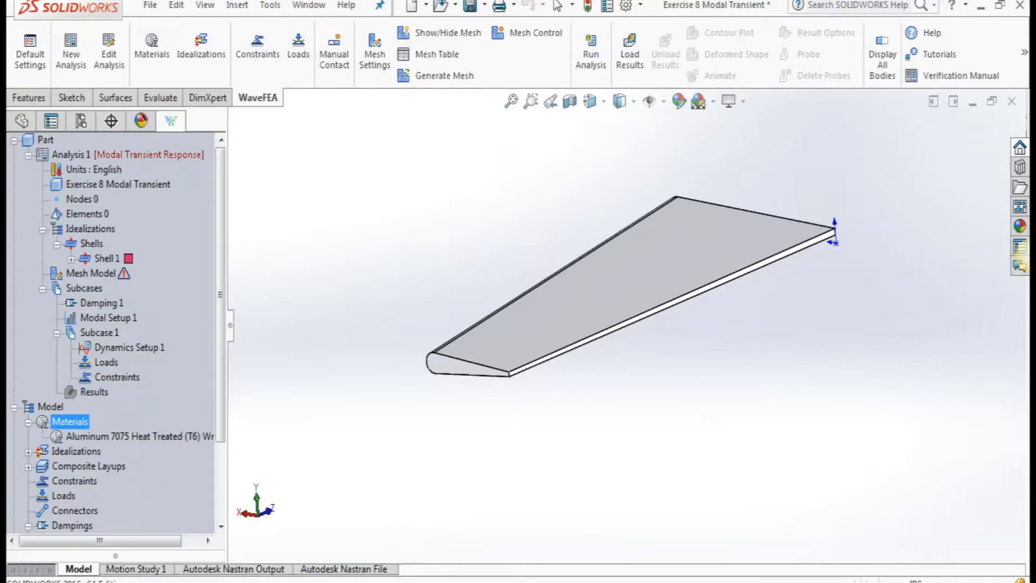
left_click(91, 273)
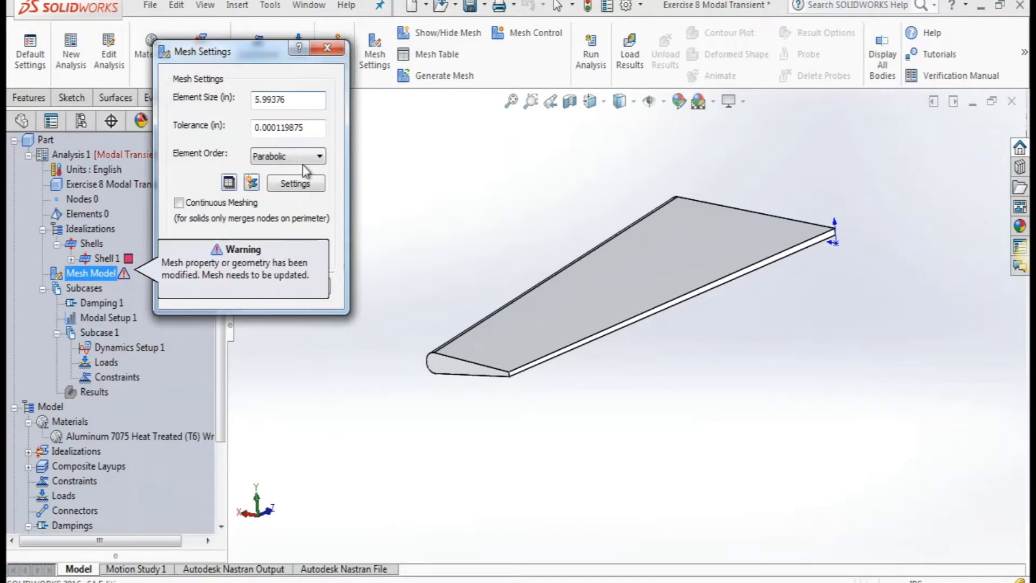
type("2")
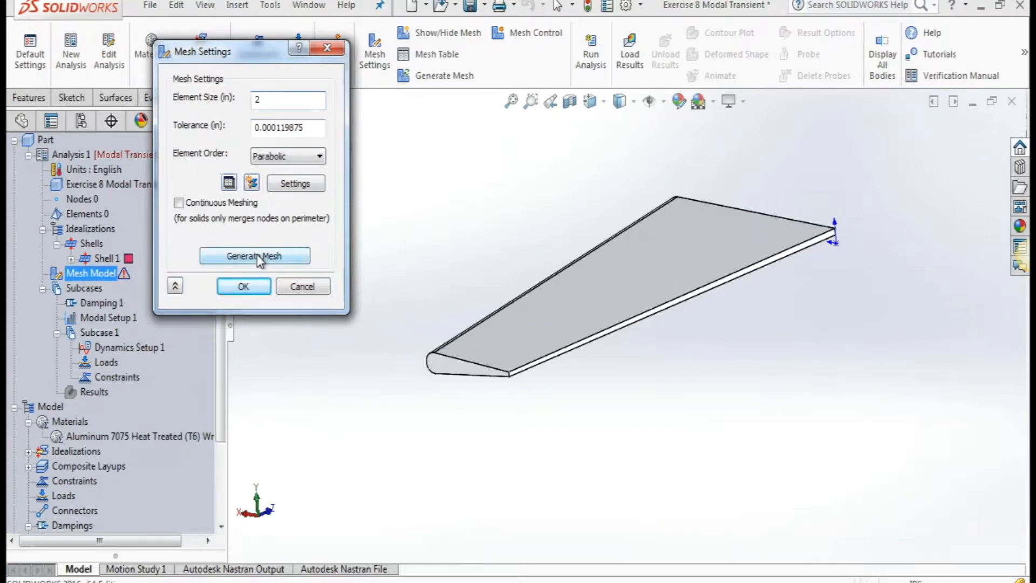
left_click(254, 255)
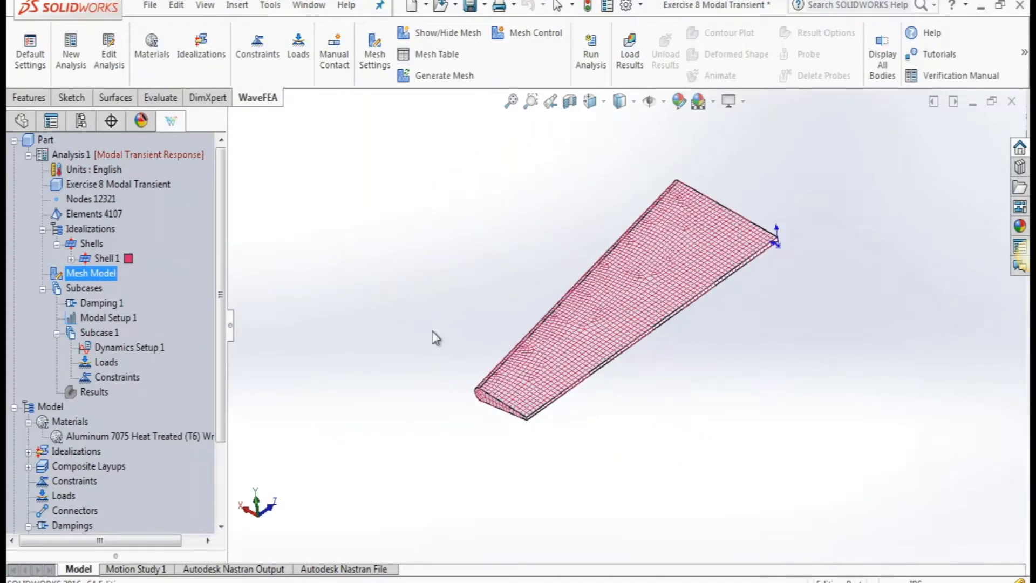
left_click(51, 407)
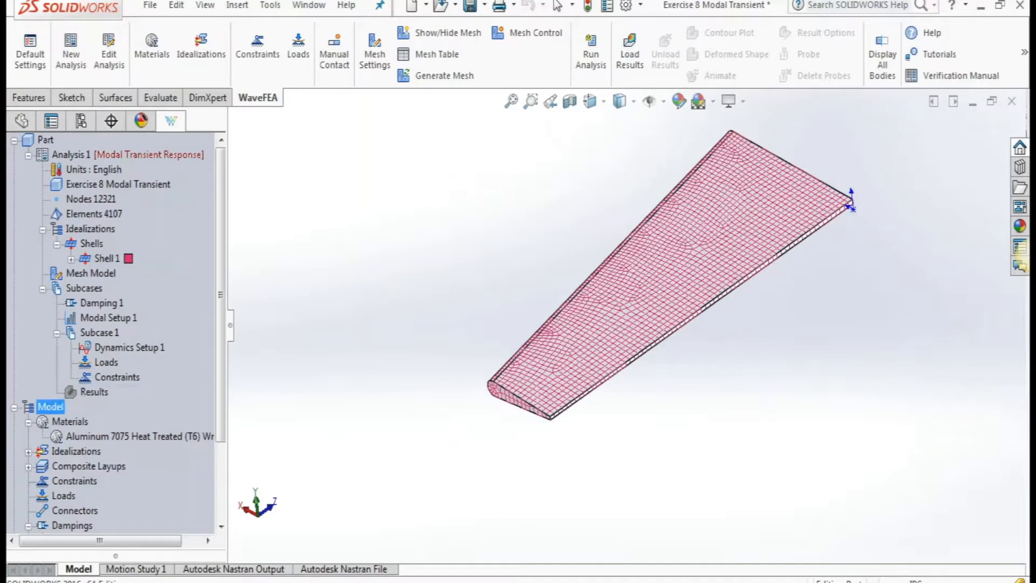
Step: Add a fixed constraint on the wing root edge with all six DOFs restrained
left_click(94, 392)
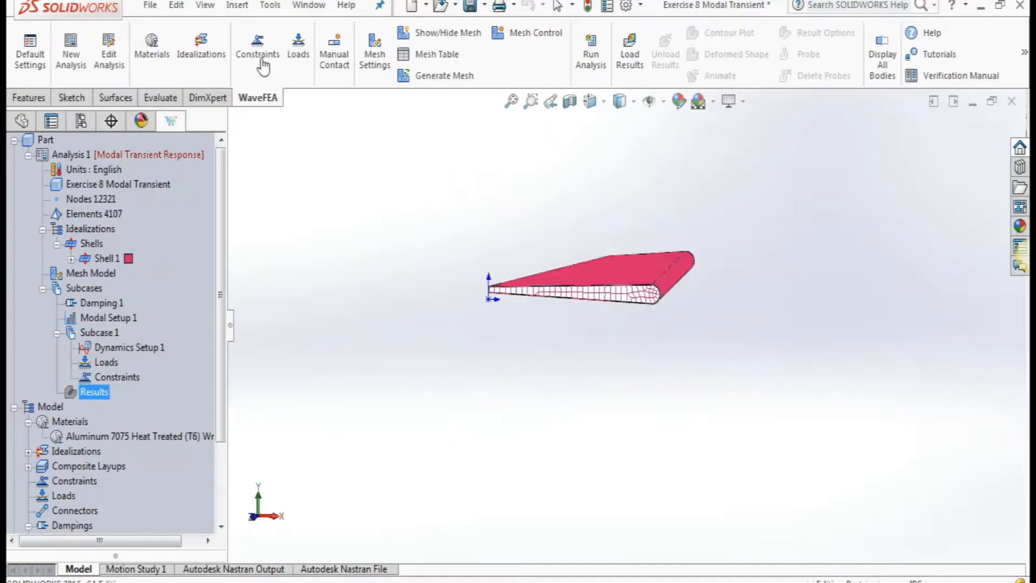
left_click(257, 49)
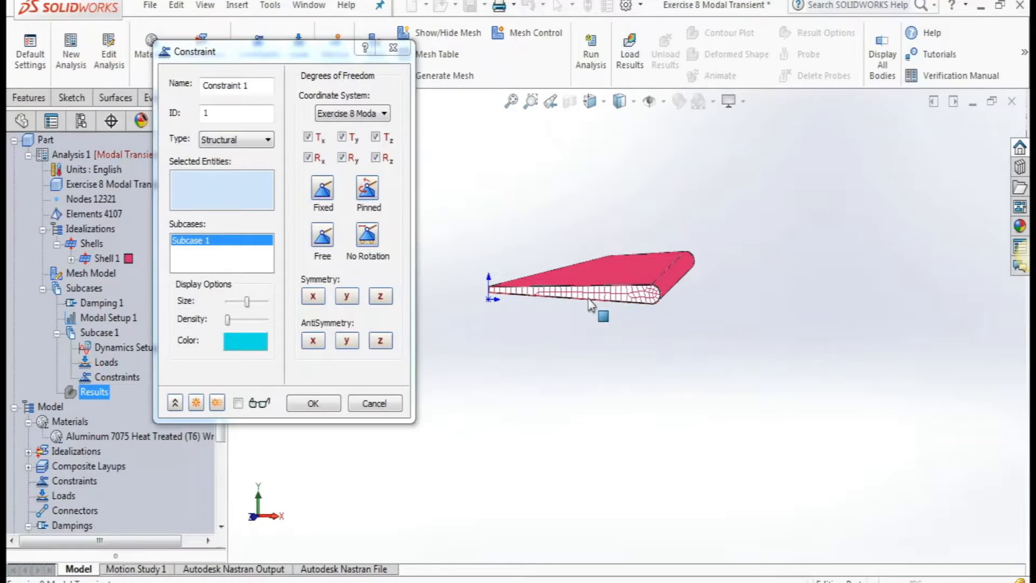
left_click(313, 403)
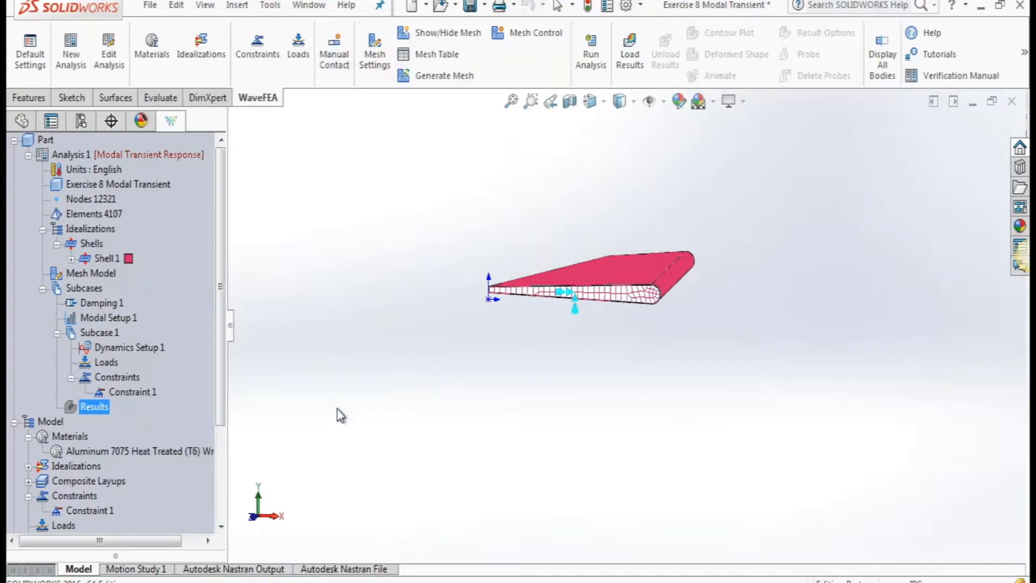
right_click(105, 363)
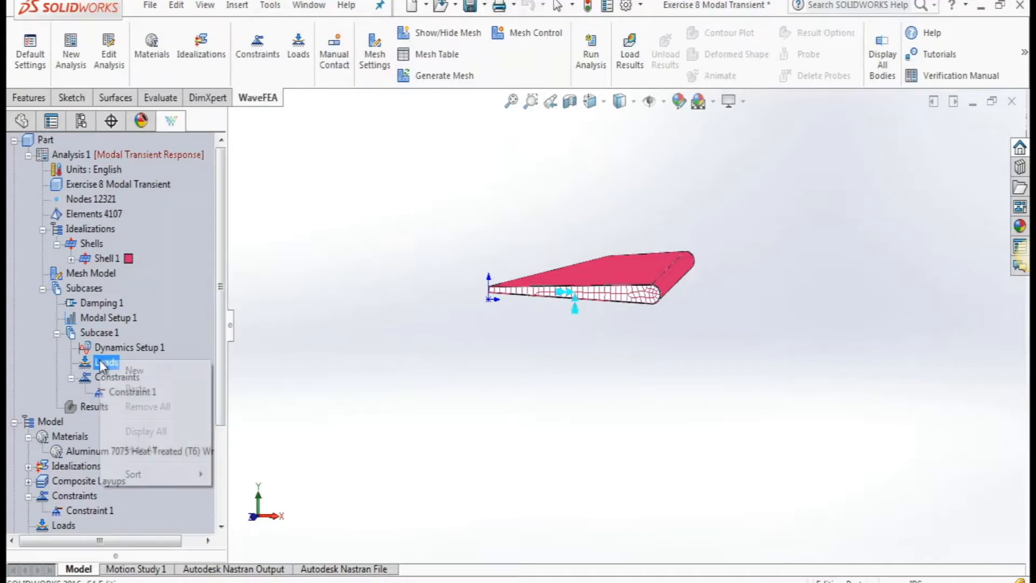
Step: Define a 1000 lbf Fy edge load on the wing and rename it 'Shear load'
left_click(133, 370)
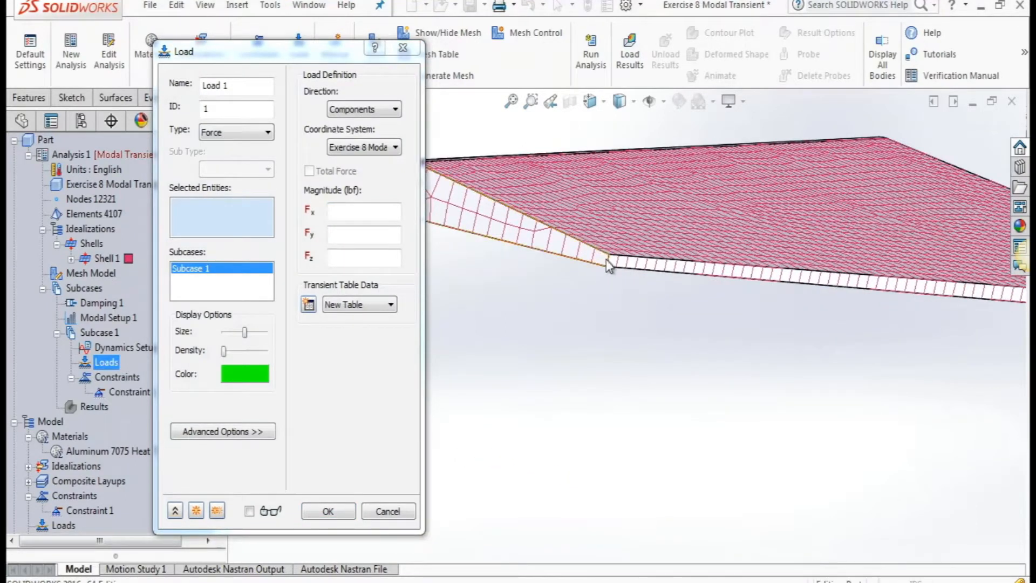
left_click(606, 263)
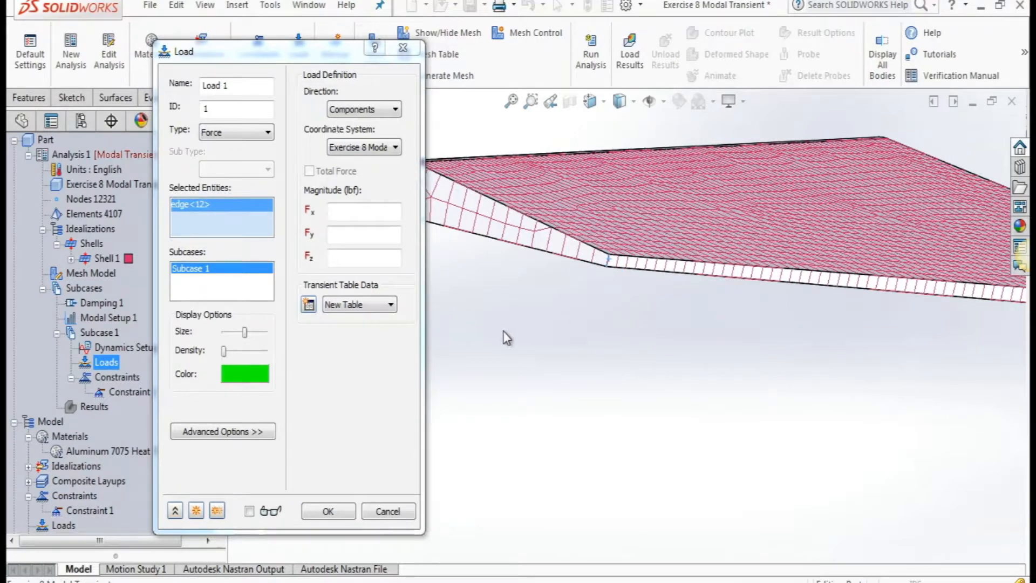
left_click(362, 235)
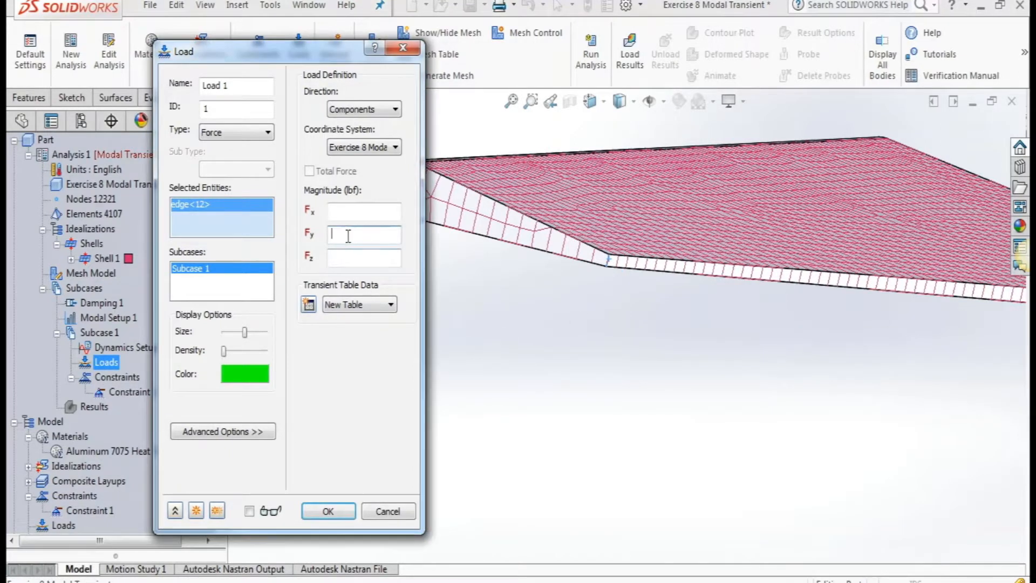
type("1000")
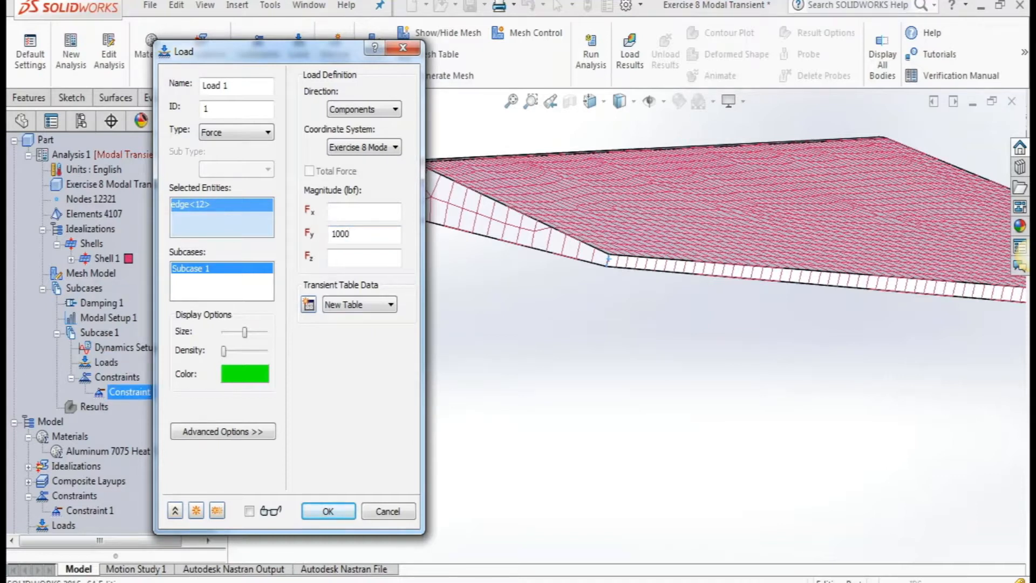
left_click(235, 84)
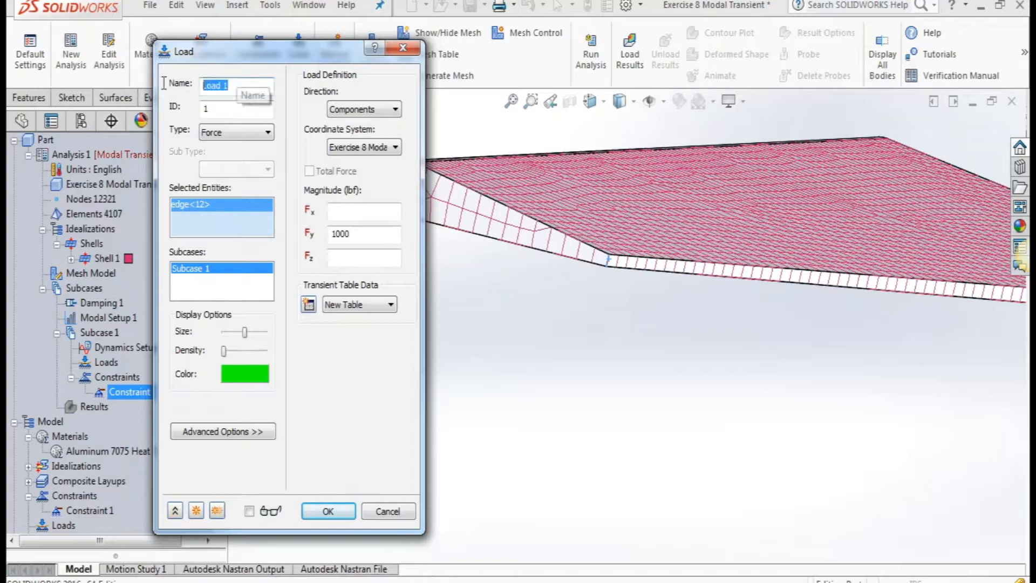
type("Shear l")
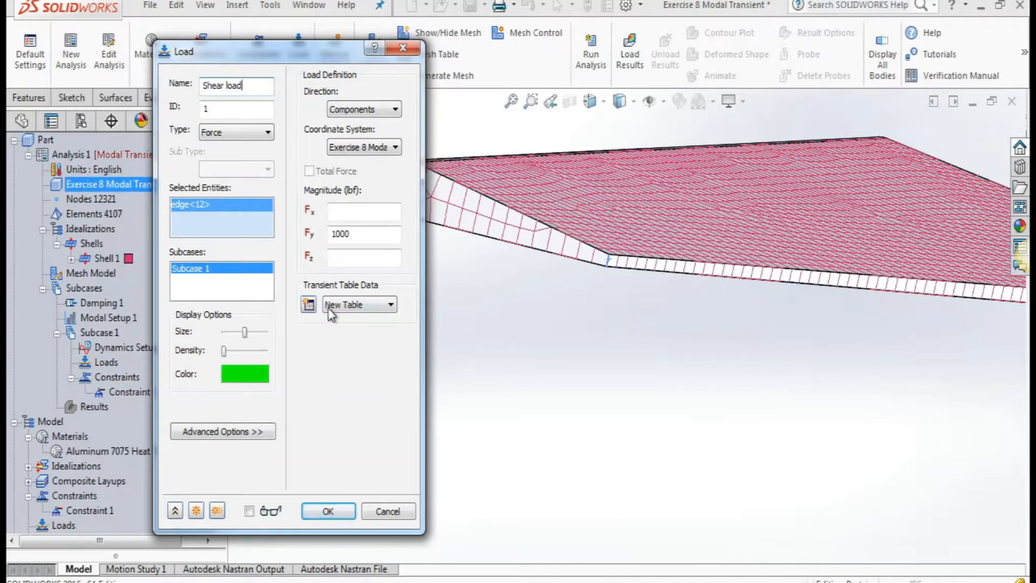
Step: Attach a Load Scale Factor vs. Time table to the Shear load and confirm it
left_click(308, 304)
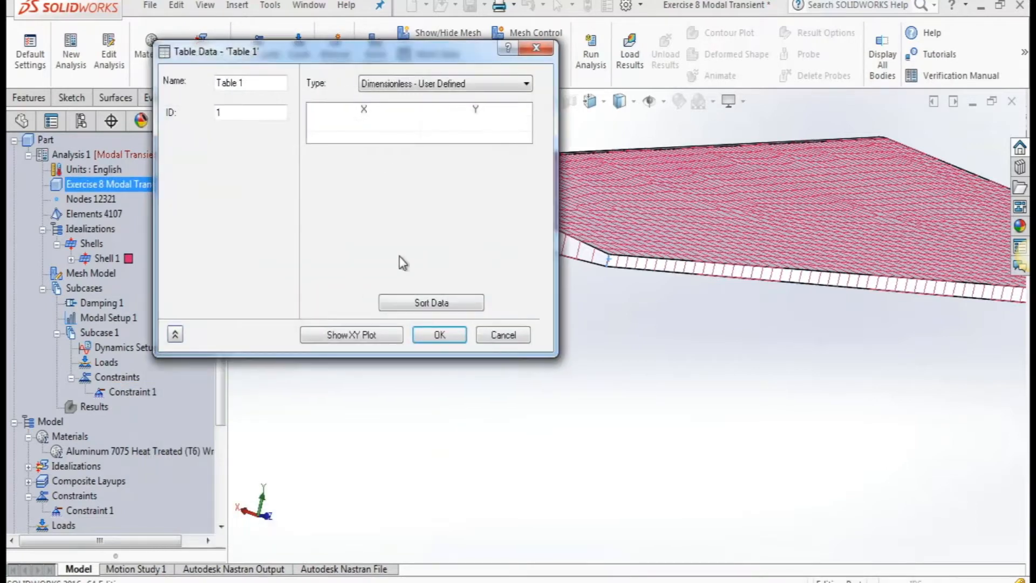
mouse_move(436, 175)
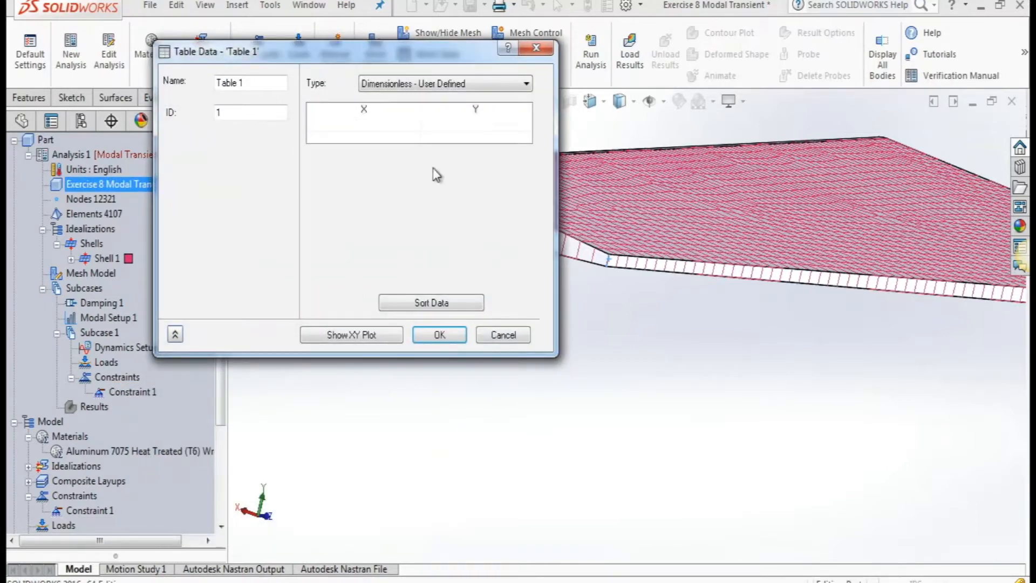
left_click(443, 83)
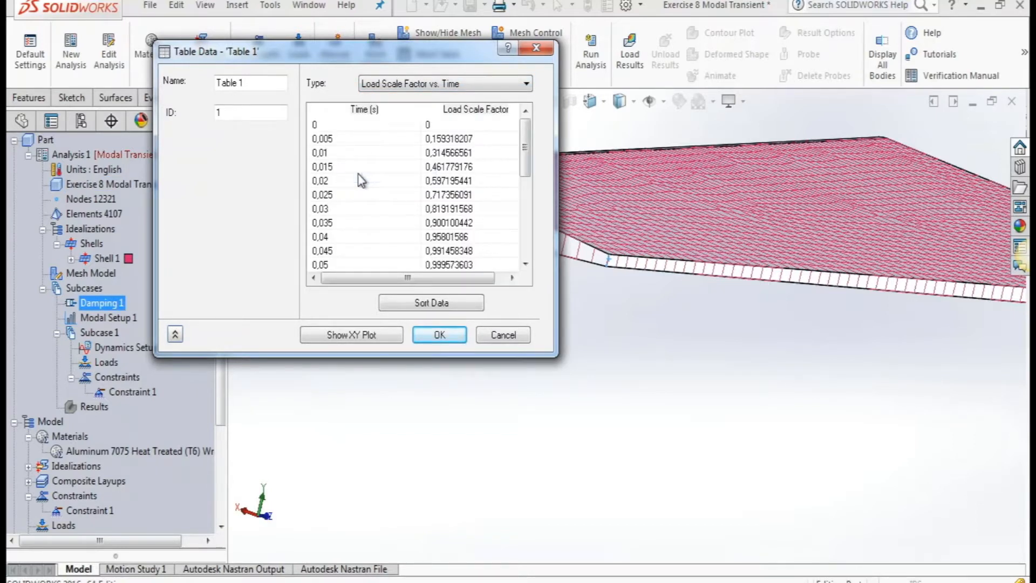
scroll("down", 3)
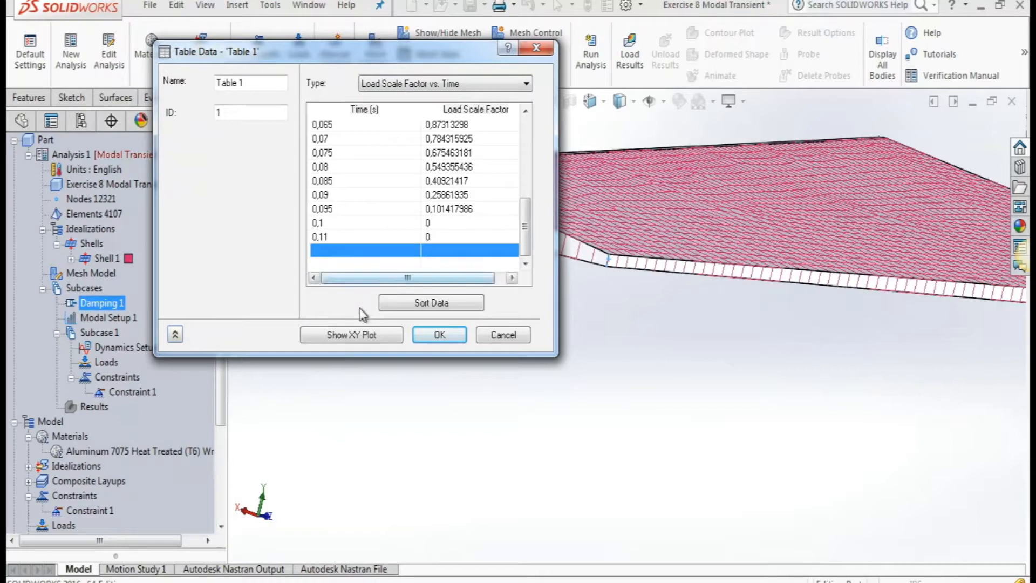
left_click(351, 335)
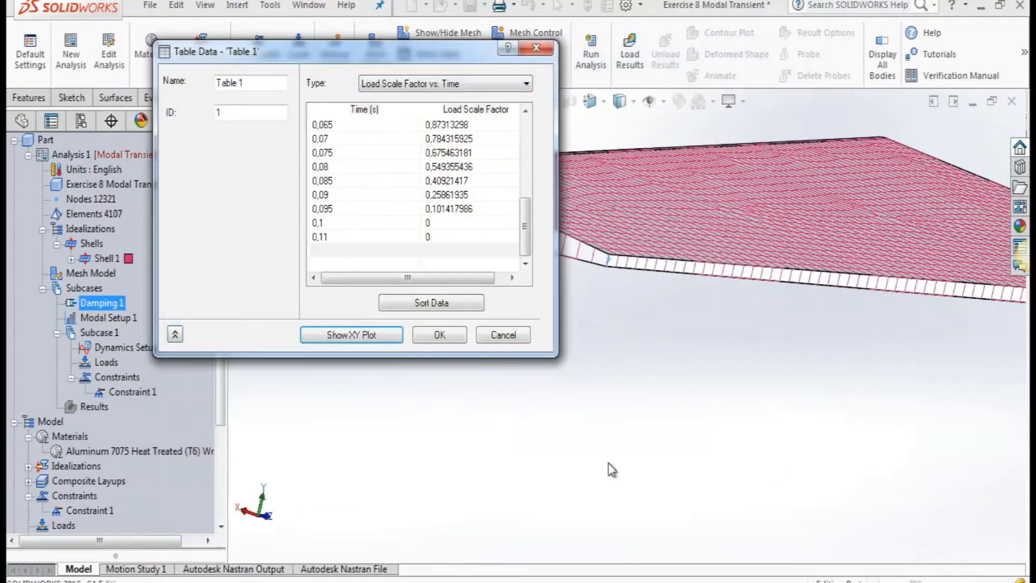
left_click(438, 334)
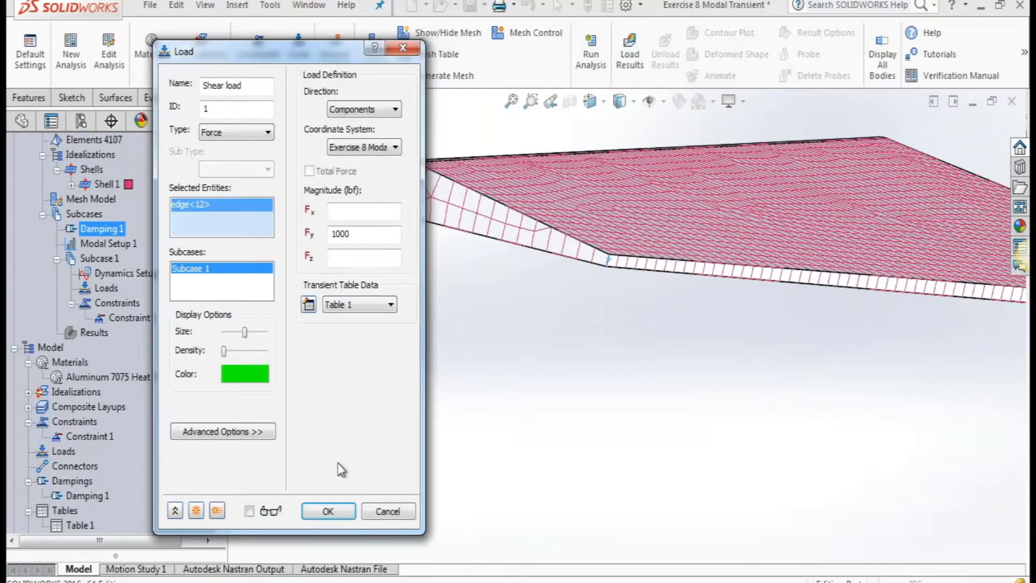
left_click(328, 510)
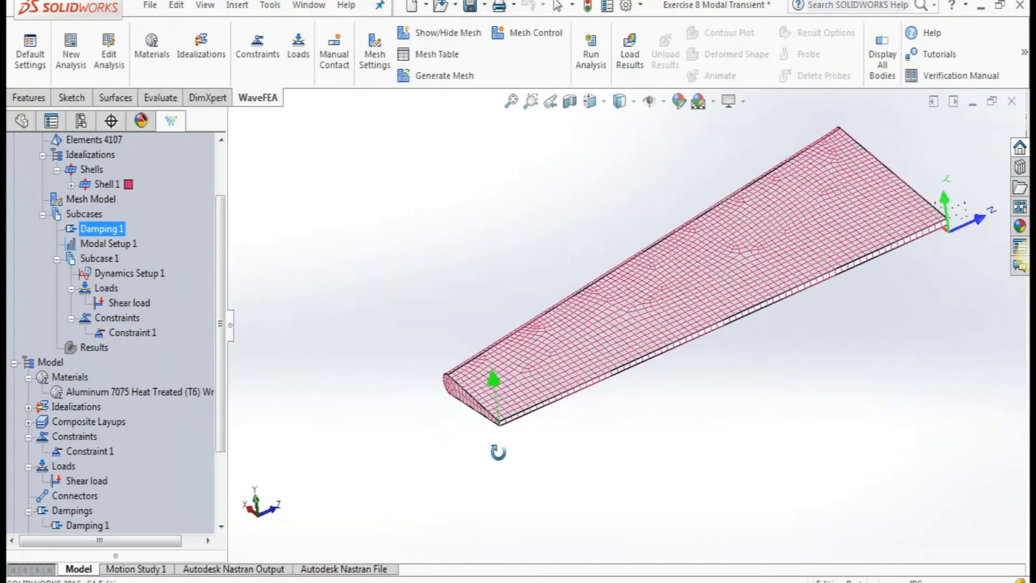
Step: Set Damping 1 to constant modal damping of 5 percent critical
left_click(91, 451)
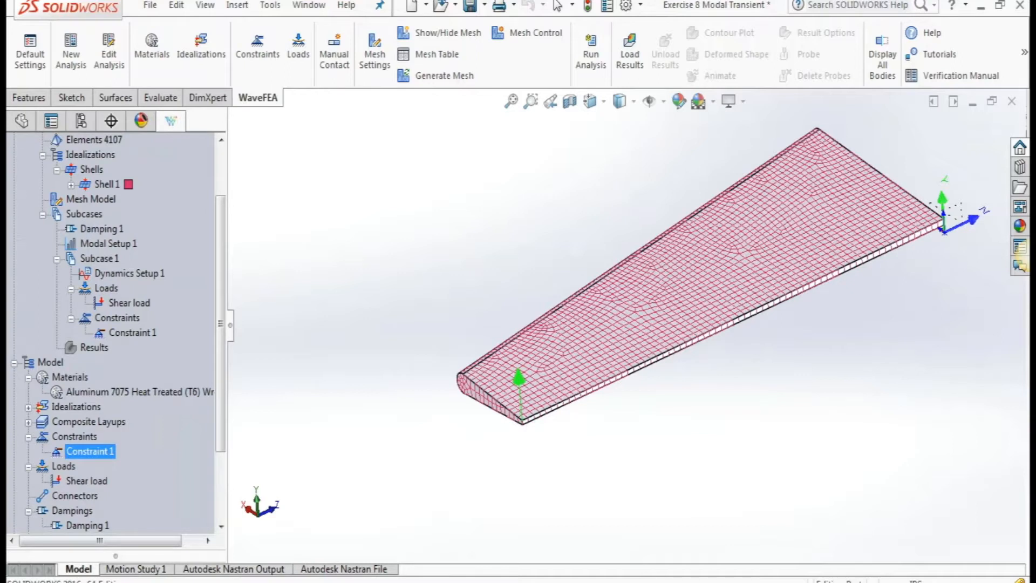
left_click(102, 229)
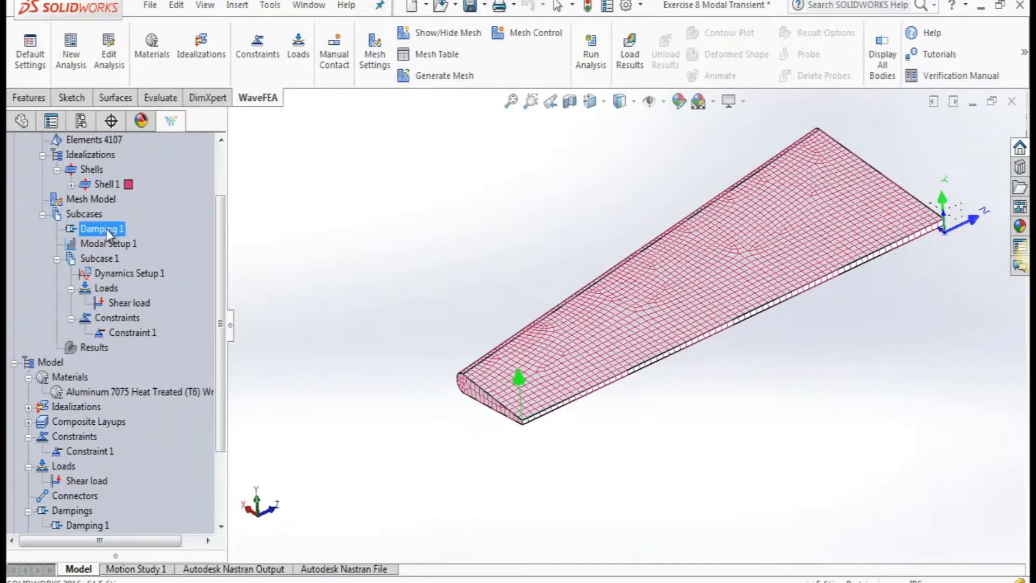
right_click(100, 229)
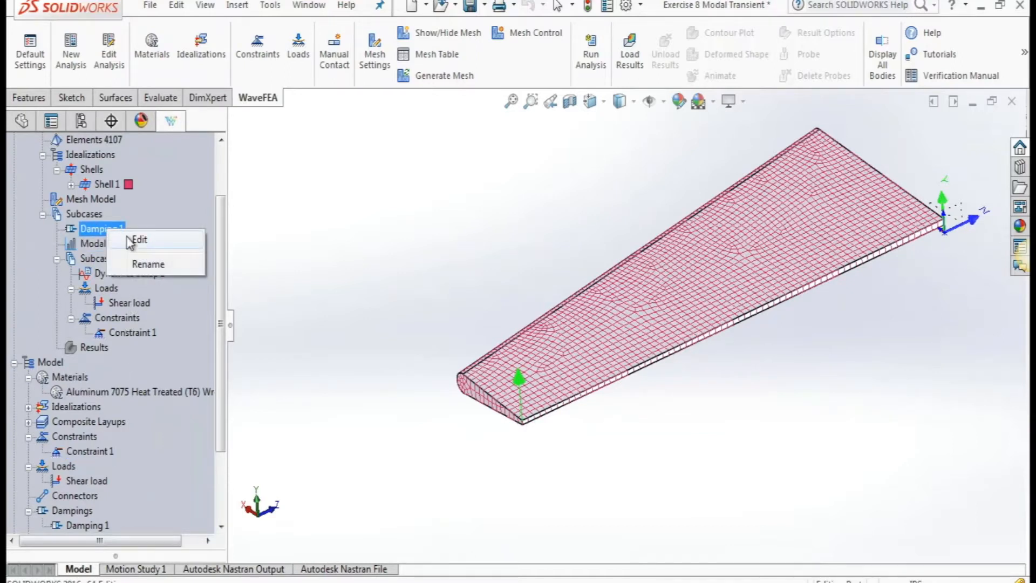
left_click(139, 240)
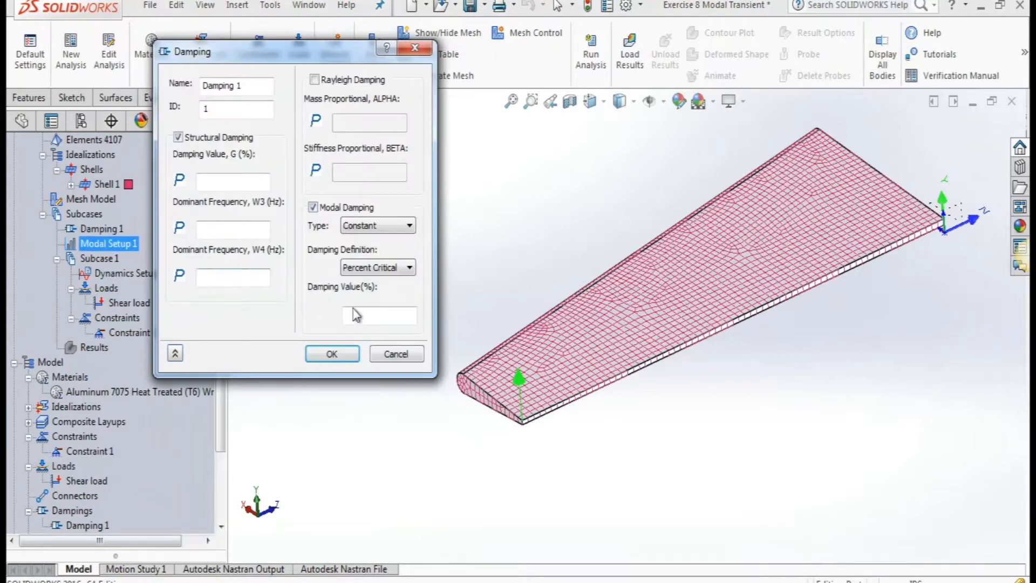
type("5")
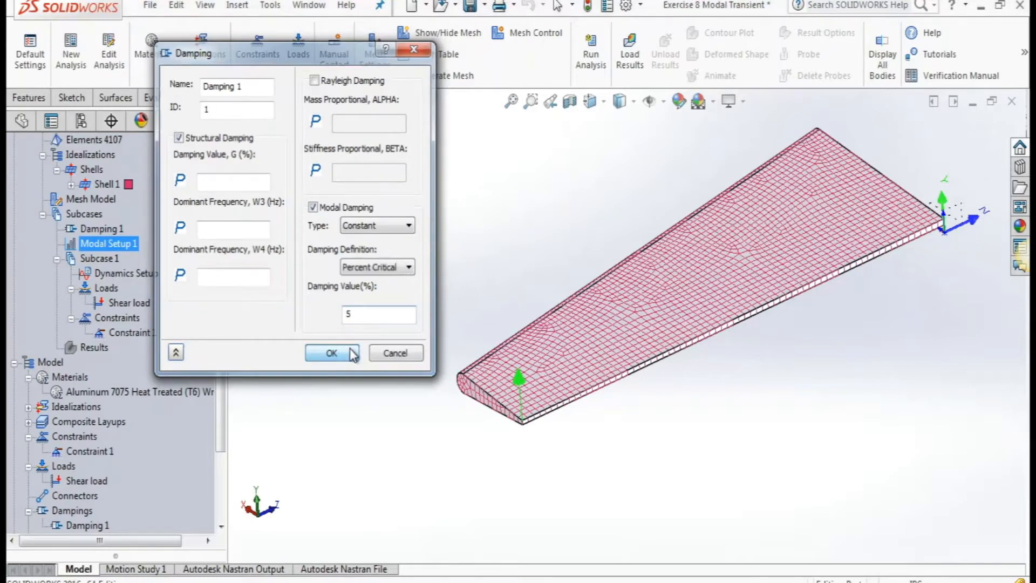
left_click(331, 351)
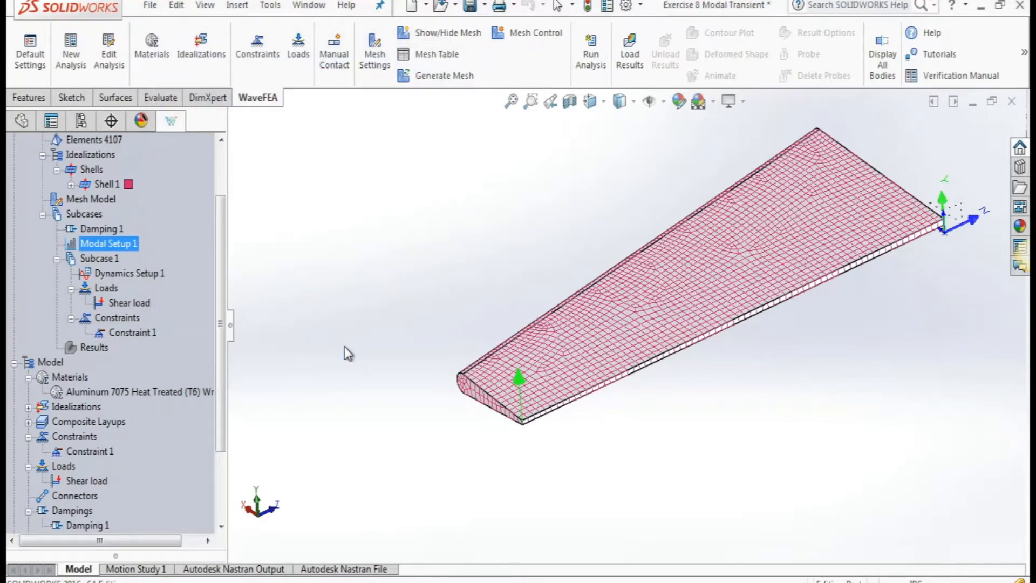
Step: Set Dynamics Setup 1 to 60 timesteps of 0.005 s (0 to 0.3 s)
left_click(130, 273)
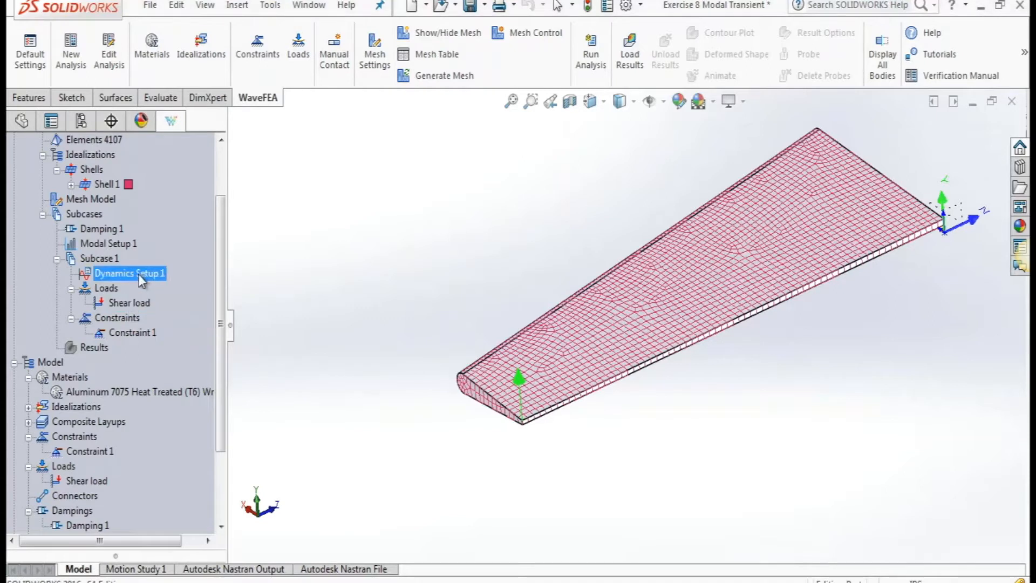
double_click(129, 273)
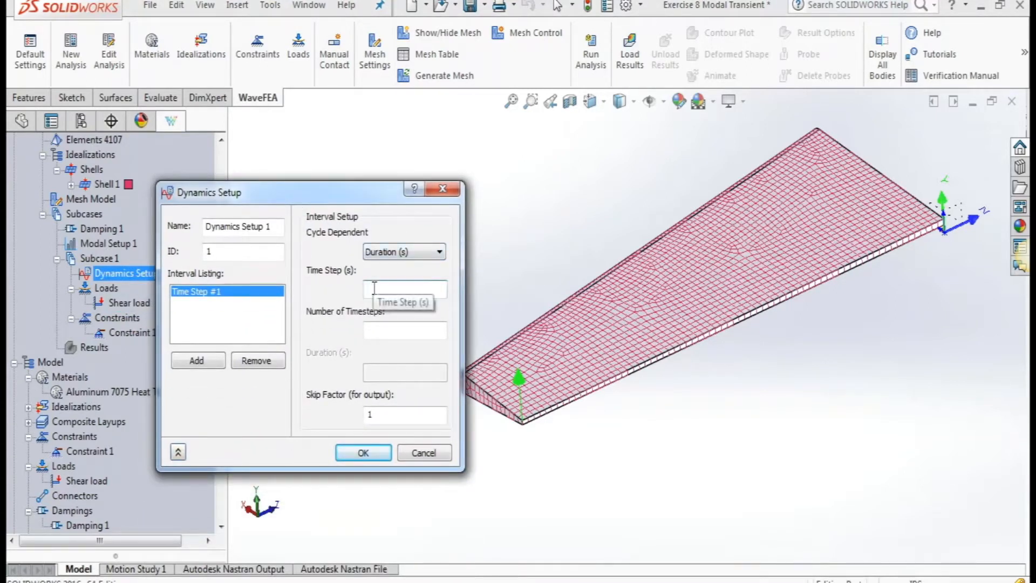
type("0.005")
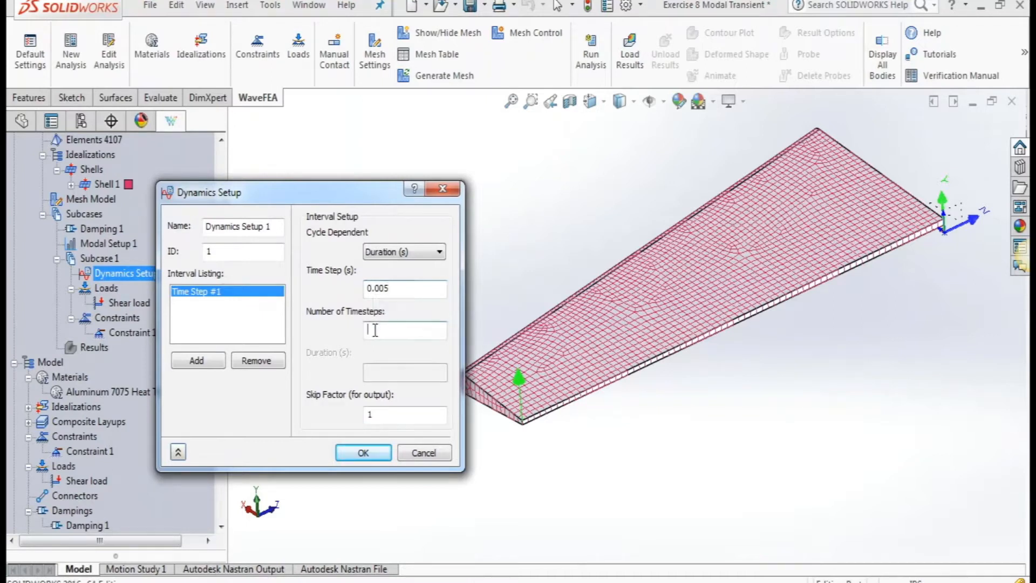
type("60")
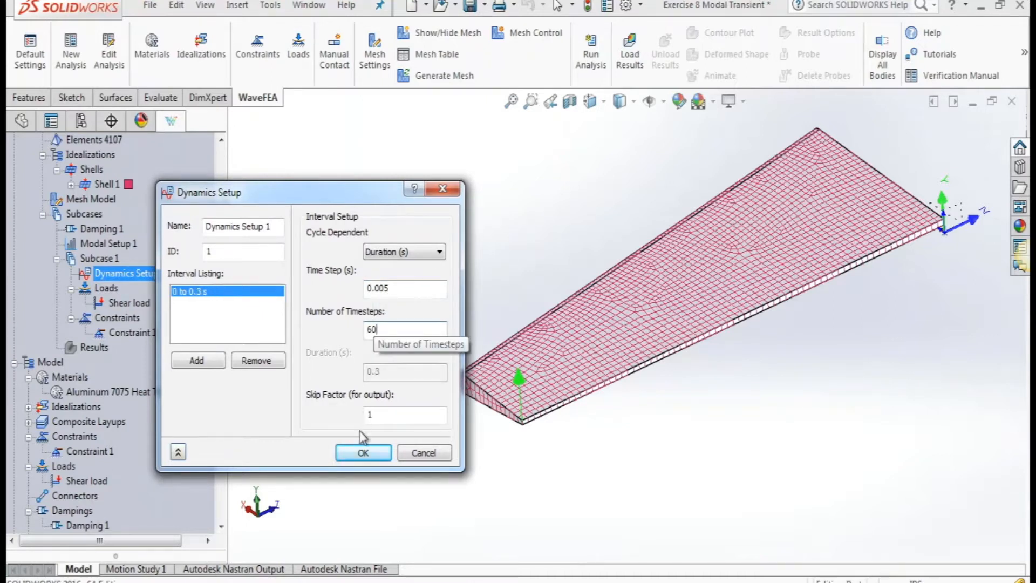
left_click(363, 452)
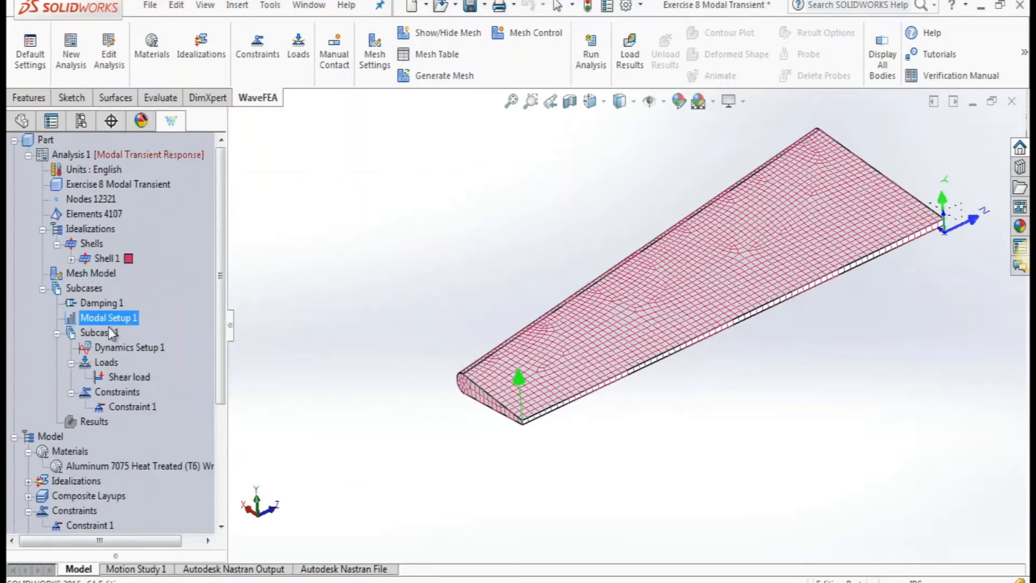
Step: Request 120 modes in Modal Setup 1
double_click(108, 317)
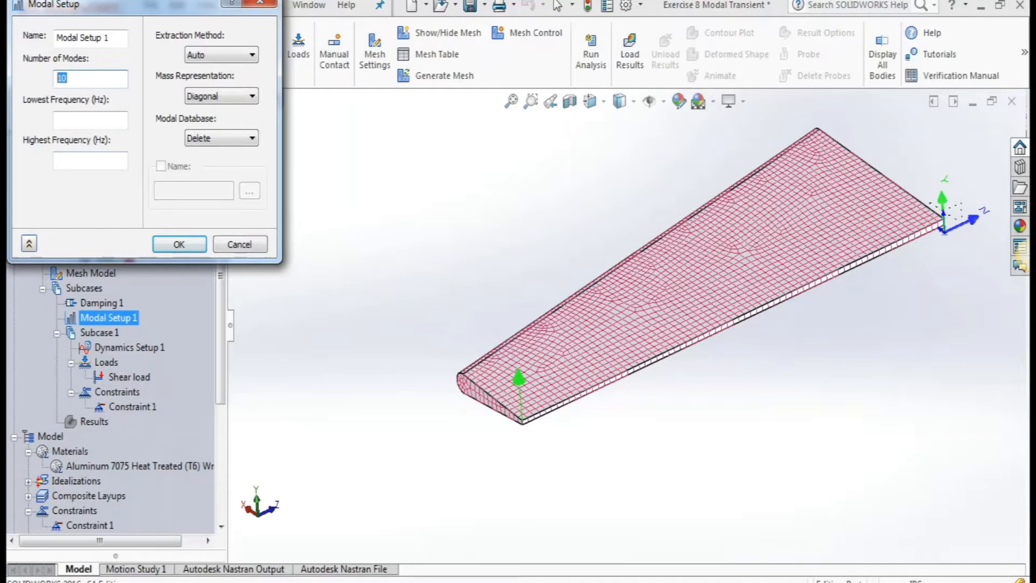
type("120")
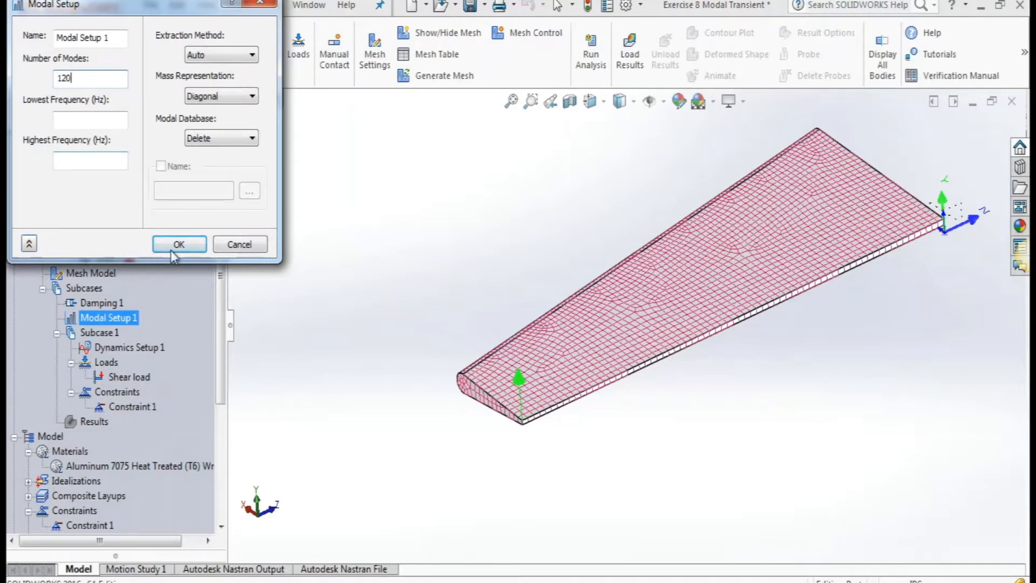
left_click(178, 244)
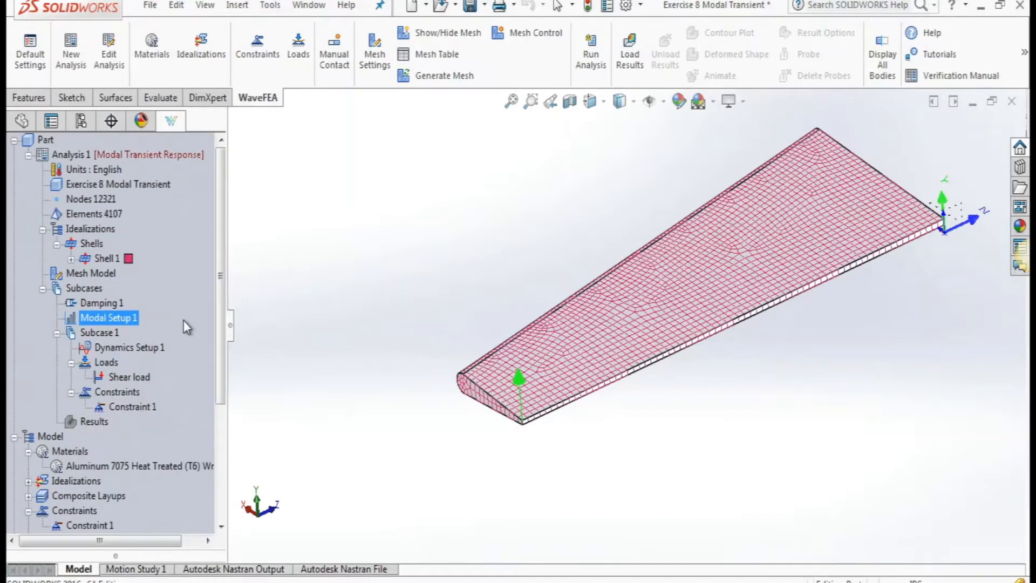
mouse_move(168, 315)
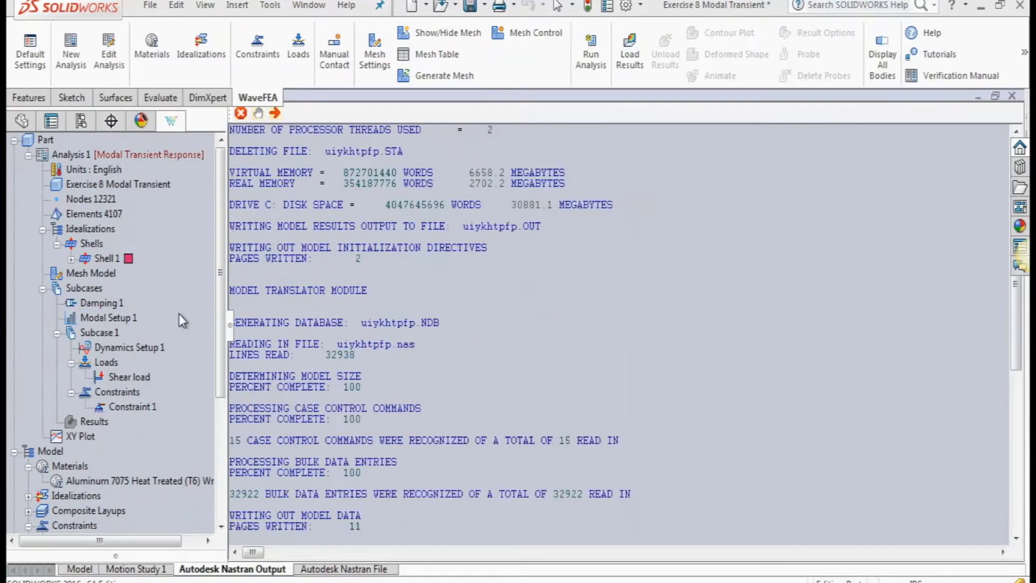
Step: Run the modal transient analysis and let the Nastran solver finish
left_click(108, 317)
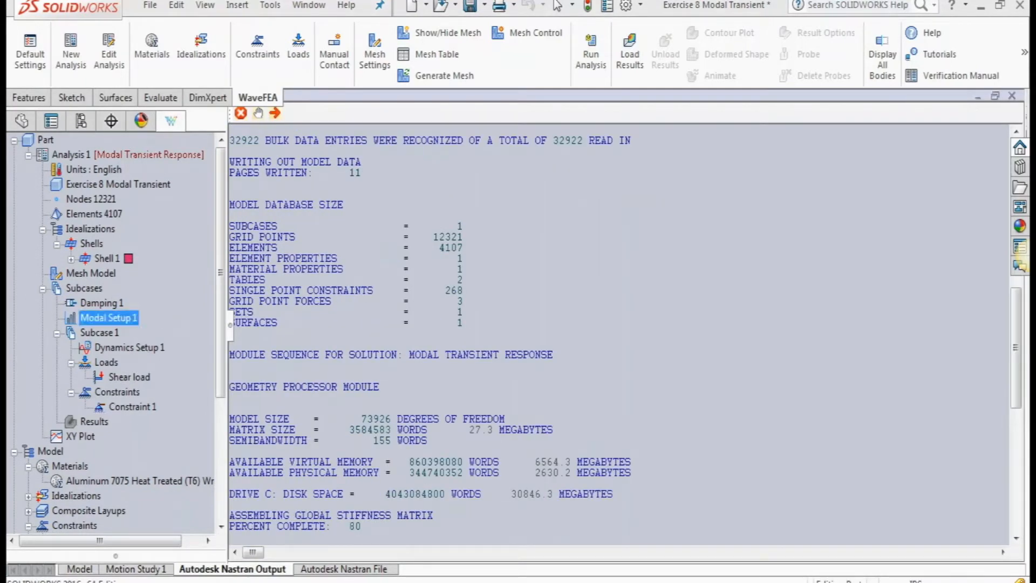
left_click(78, 569)
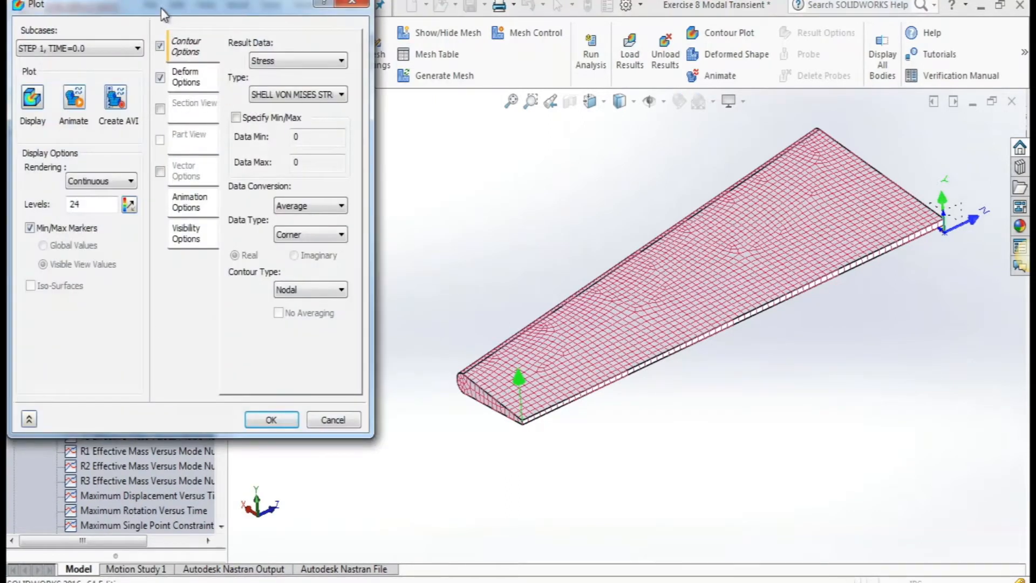
Step: Select the final step 61 at time 0.3 s for the von Mises stress contour
left_click_drag(34, 6, 79, 24)
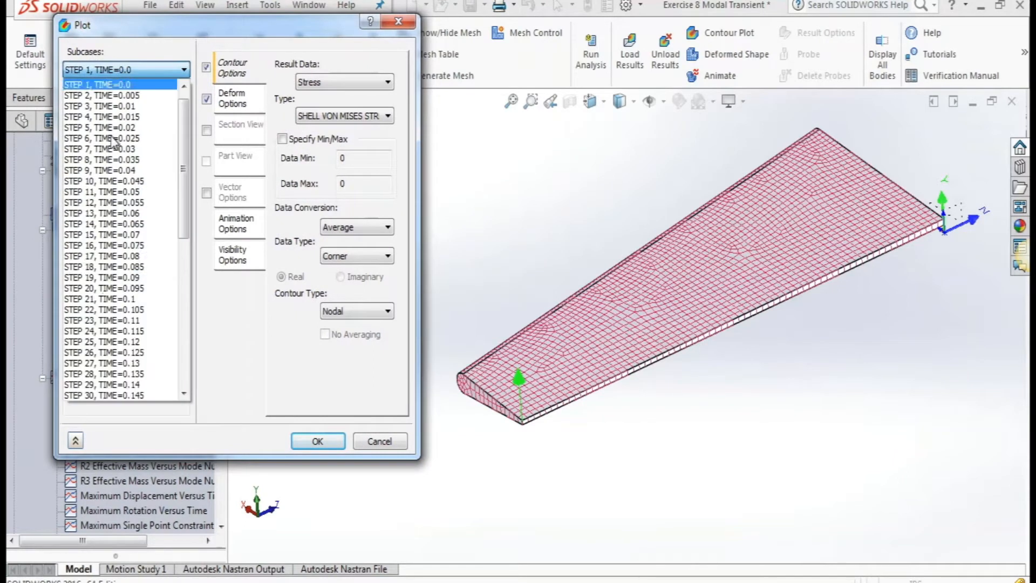
scroll("down", 3)
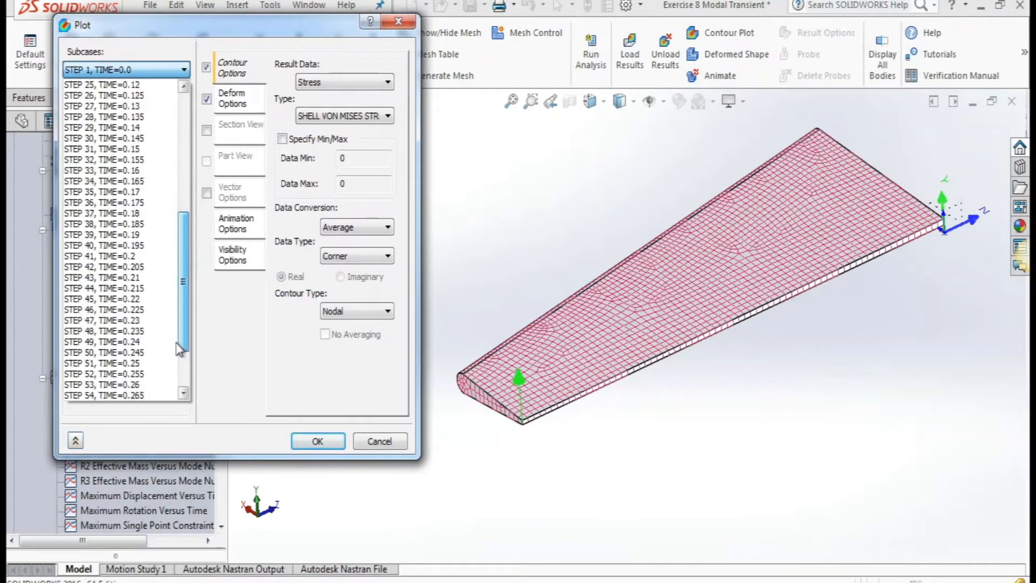
left_click(99, 395)
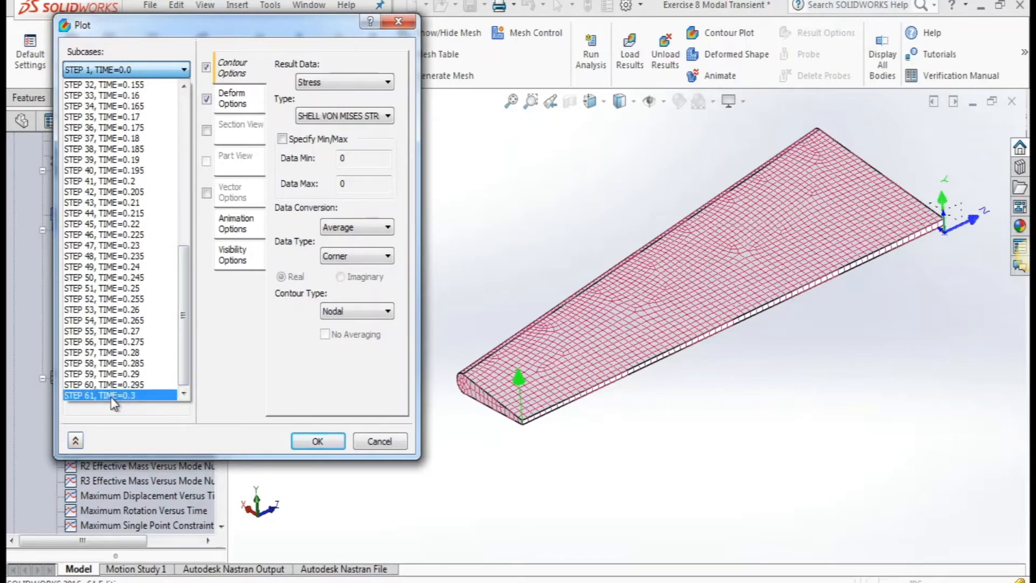
left_click(101, 395)
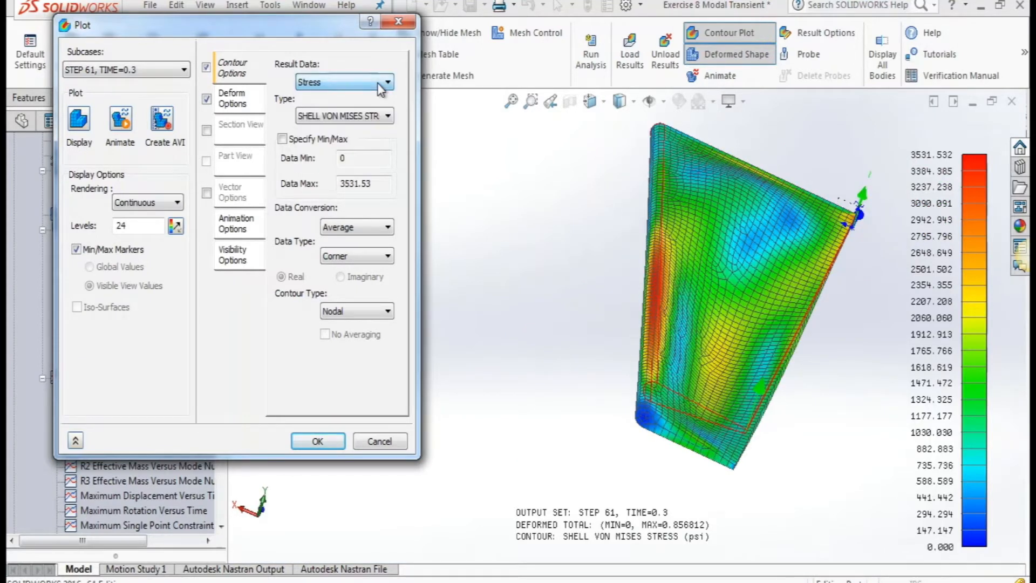
Step: Switch the plotted result data from stress to displacement
left_click(388, 82)
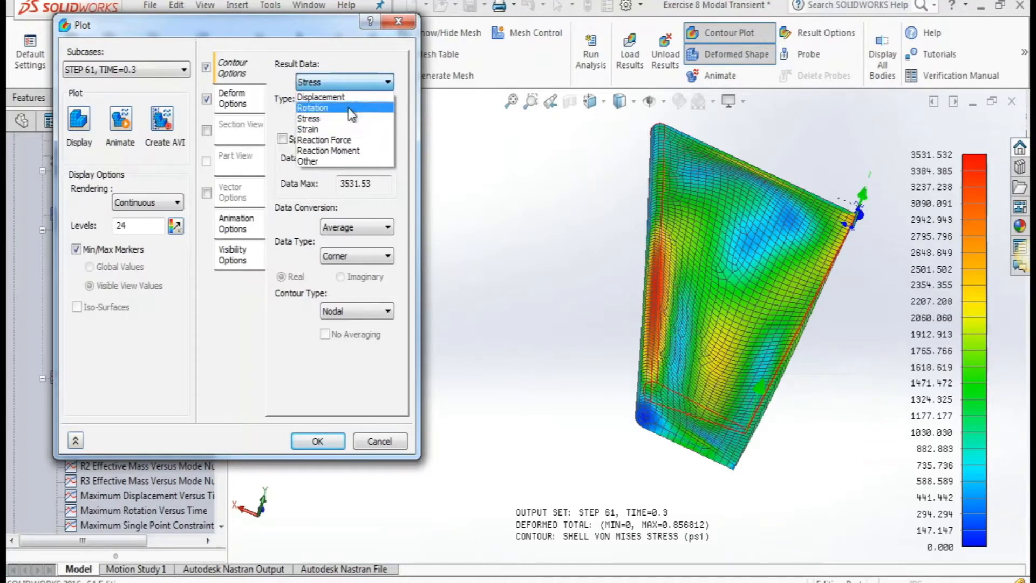
left_click(319, 97)
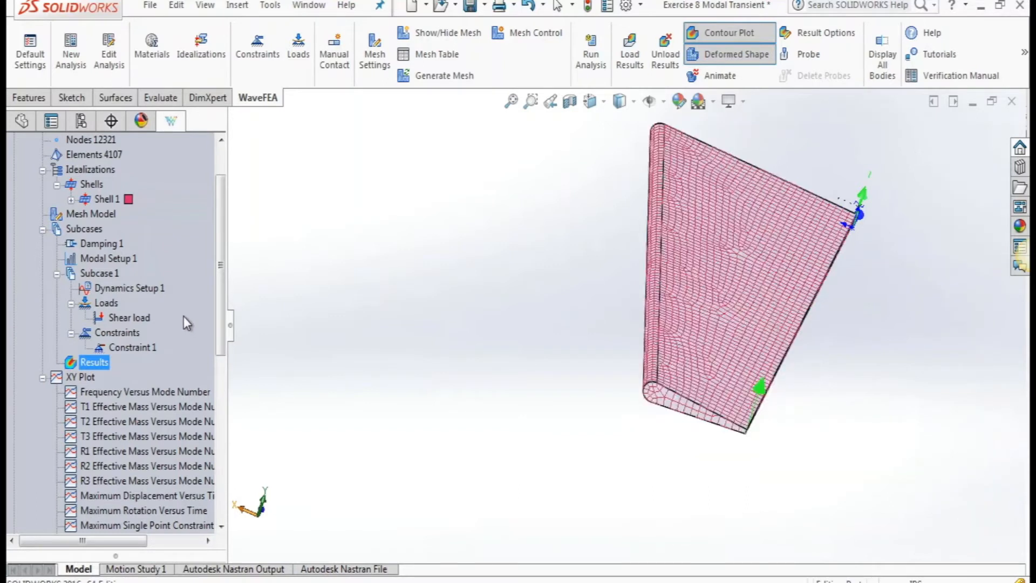
Step: Enable Max/Min labels on contours in the Display Options defaults
left_click(30, 50)
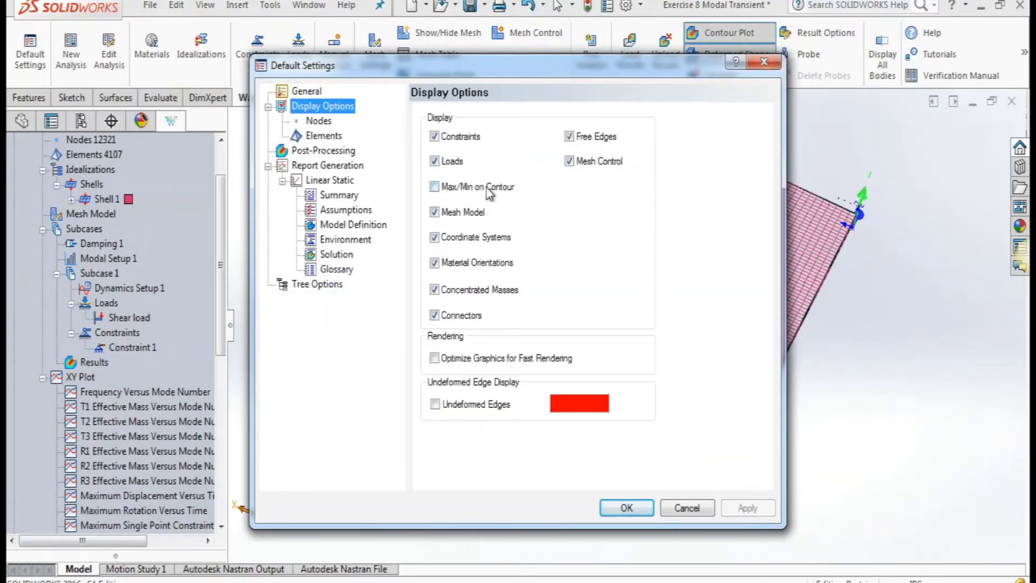
left_click(435, 187)
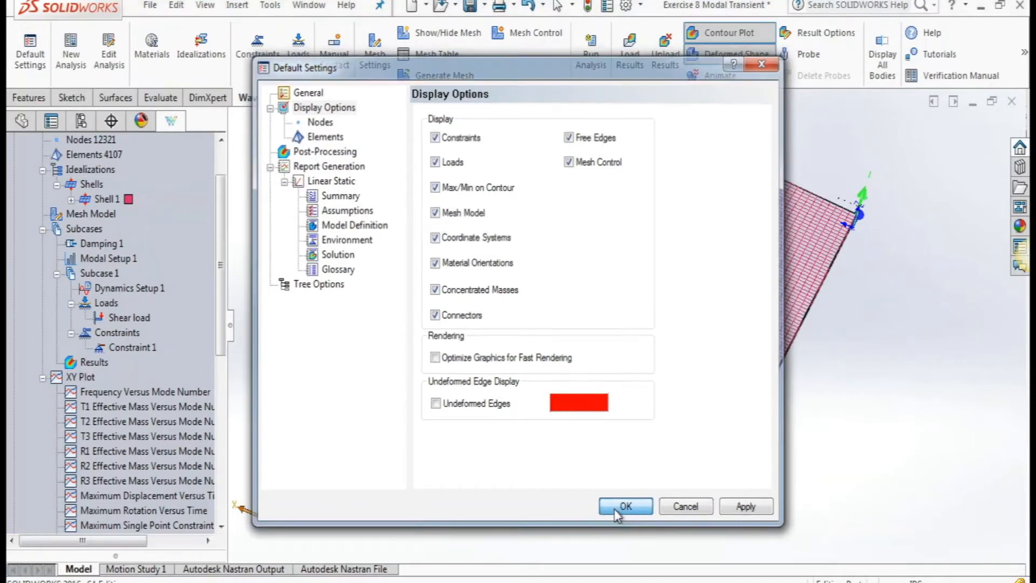
left_click(625, 506)
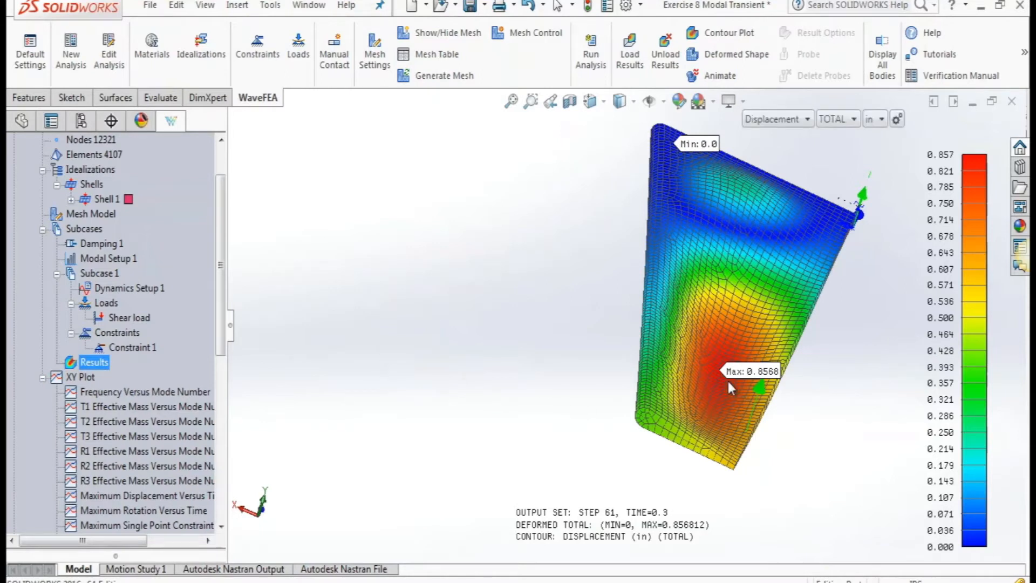
mouse_move(622, 412)
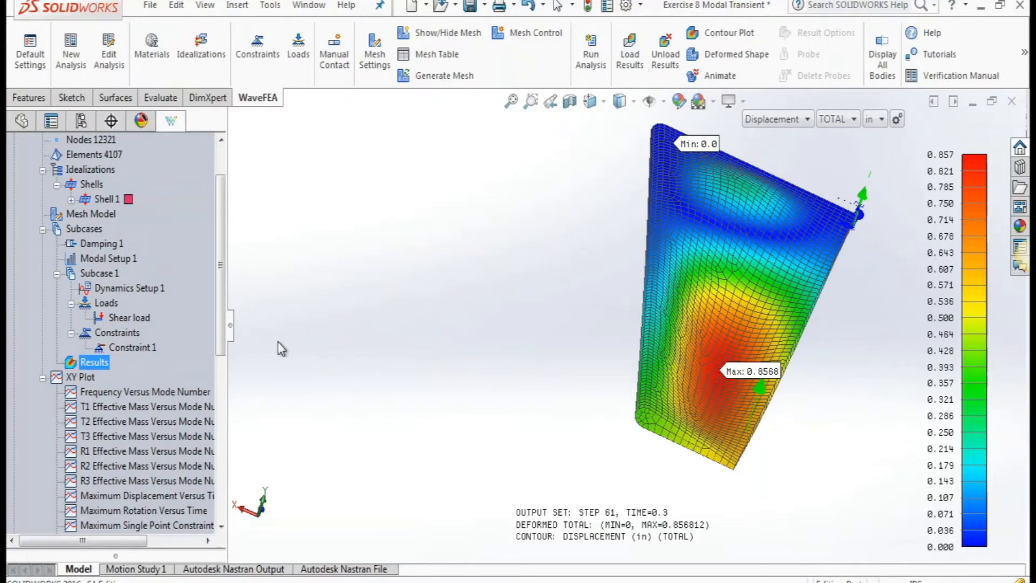
Step: Display the total displacement contour showing Min 0.0 and Max 0.8568
left_click(107, 243)
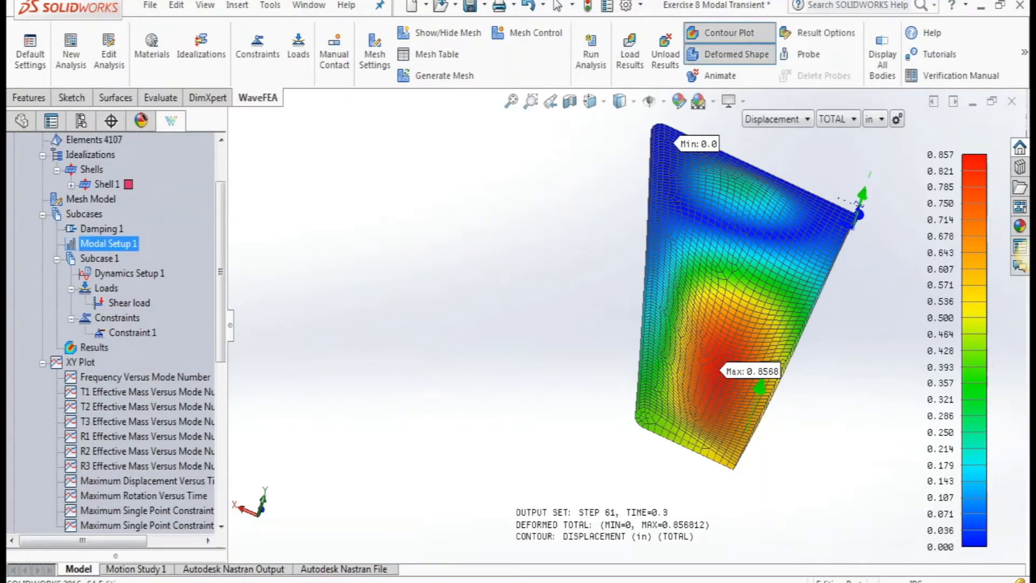
right_click(80, 363)
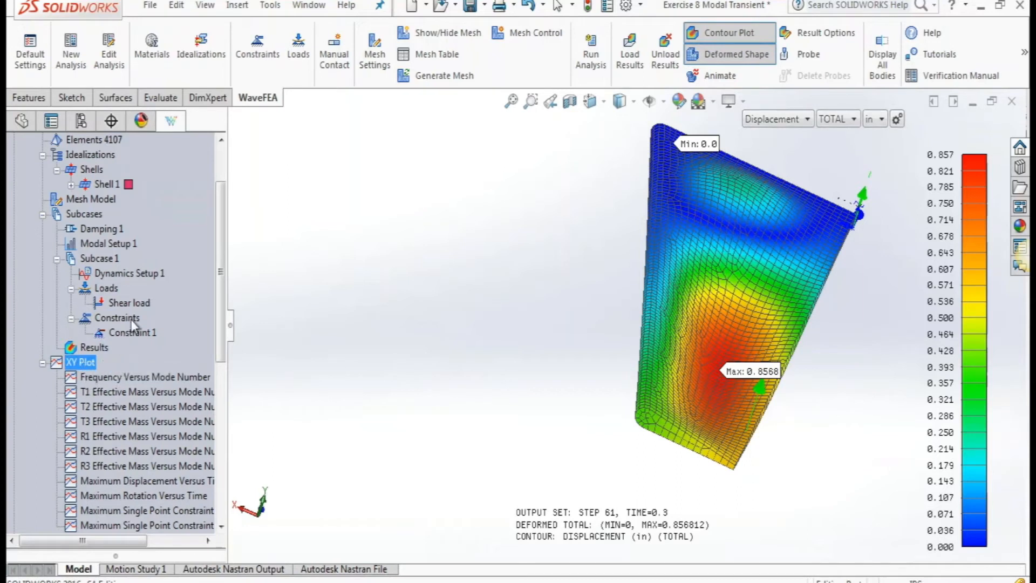
Step: Start a new XY plot and set the node ID to 4495
left_click(728, 32)
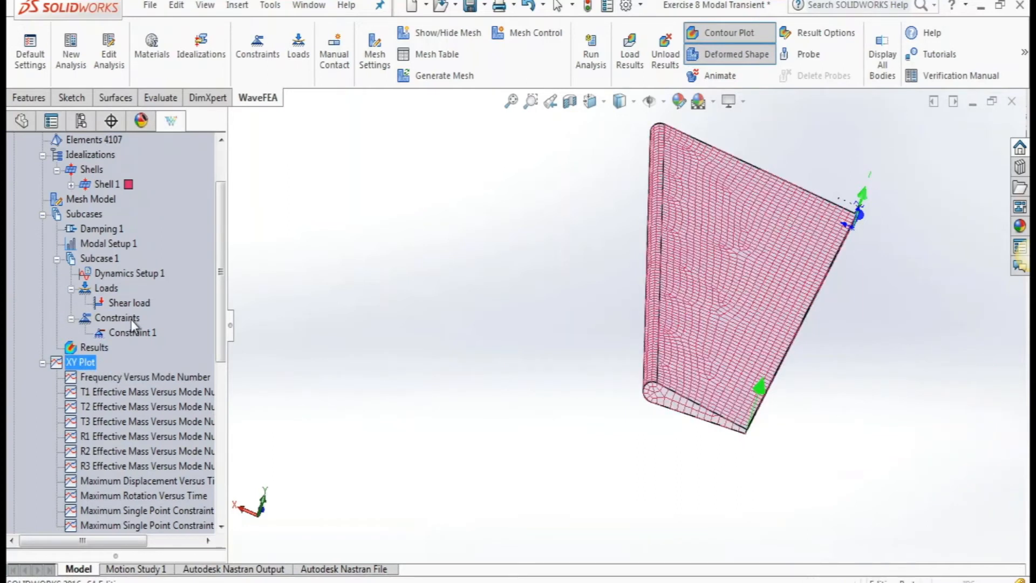
double_click(81, 362)
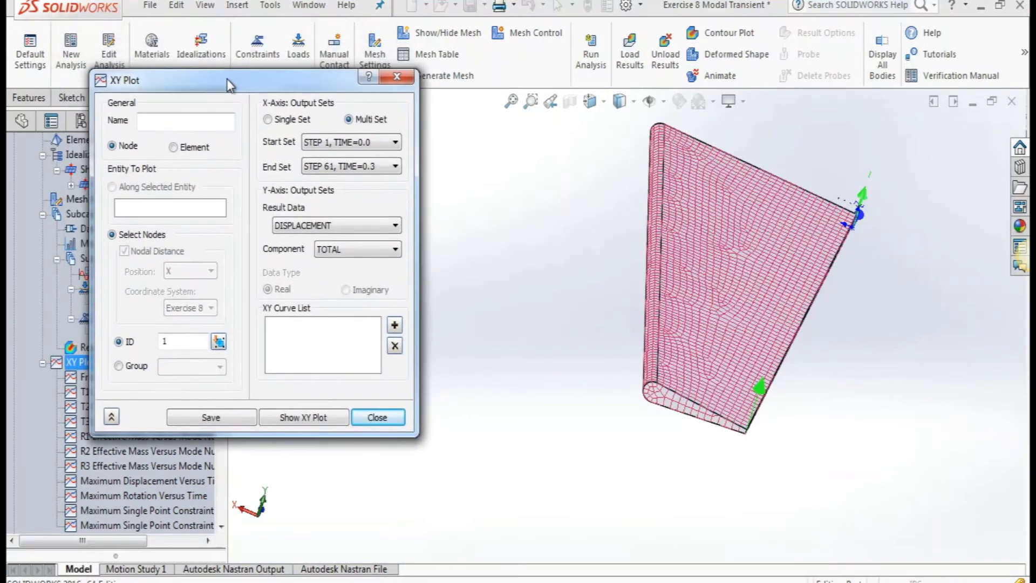
left_click(183, 341)
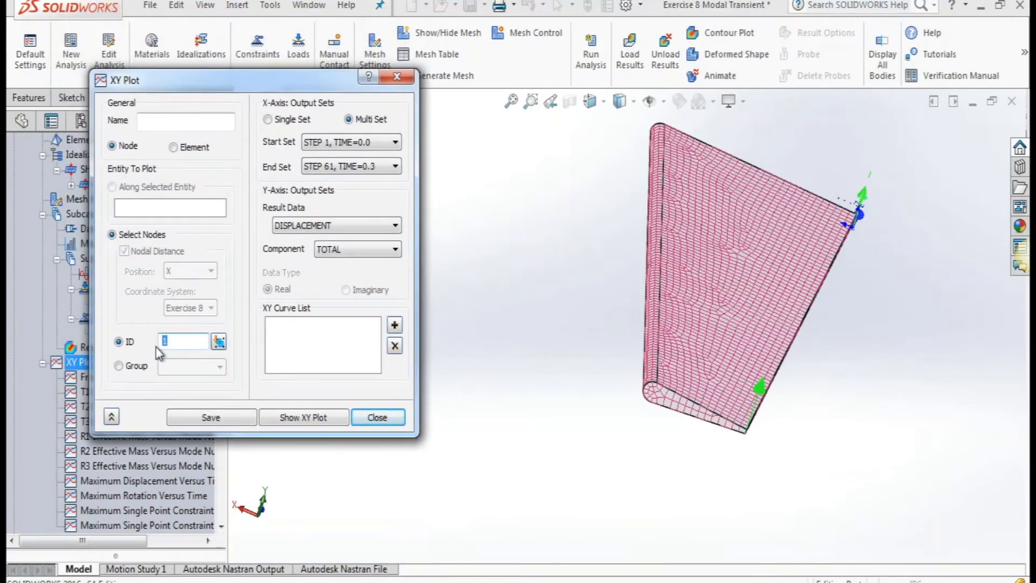
type("4495")
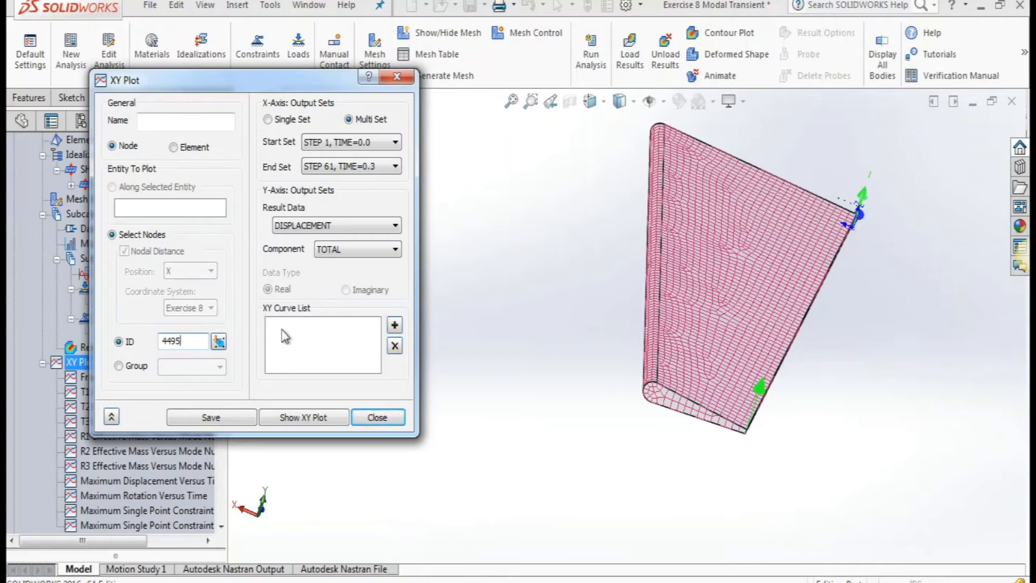
Step: Show the total displacement vs time curve for node 4495, peaking near 0.1115 at 0.215 s
left_click(304, 417)
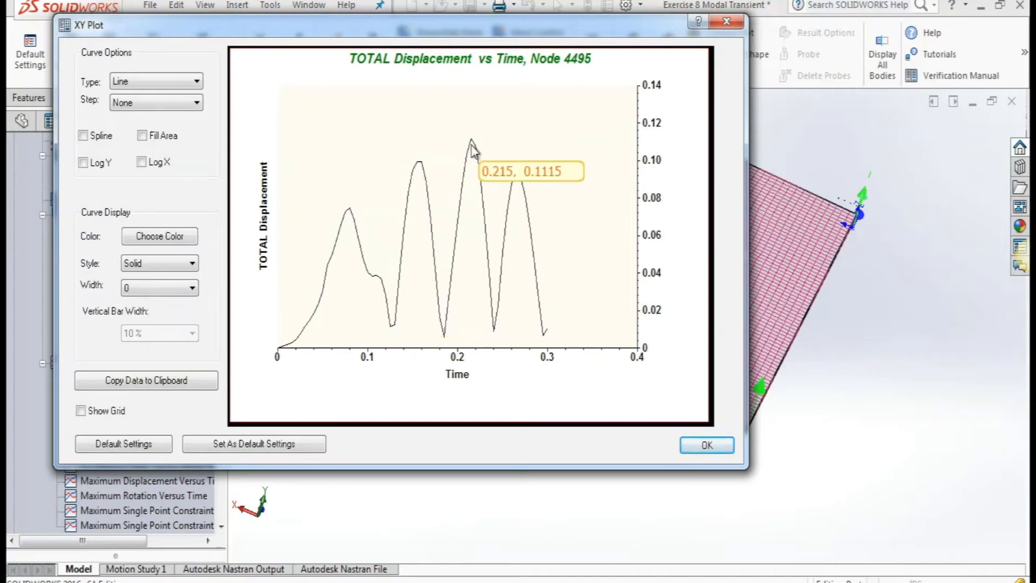
mouse_move(604, 416)
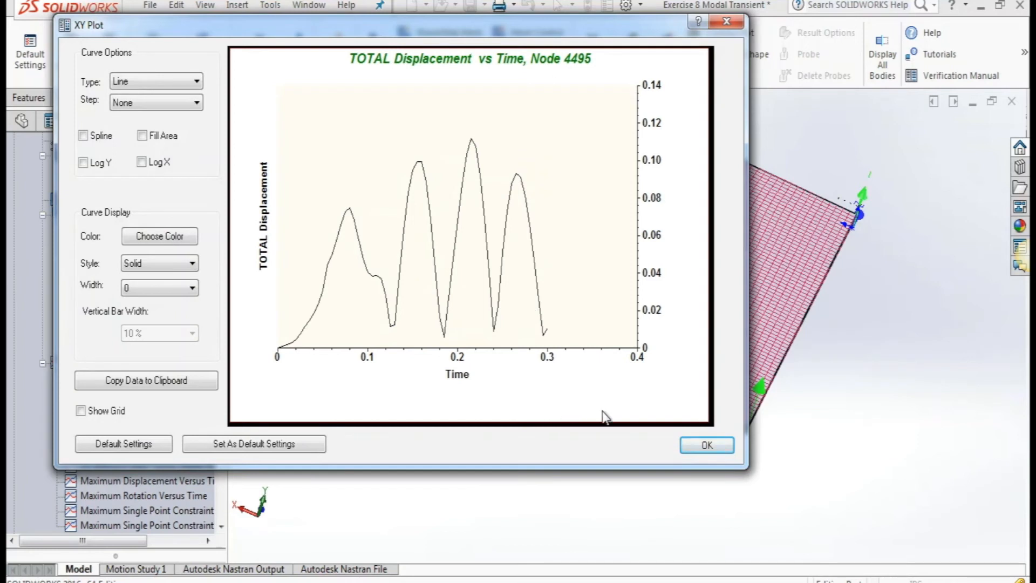
mouse_move(545, 84)
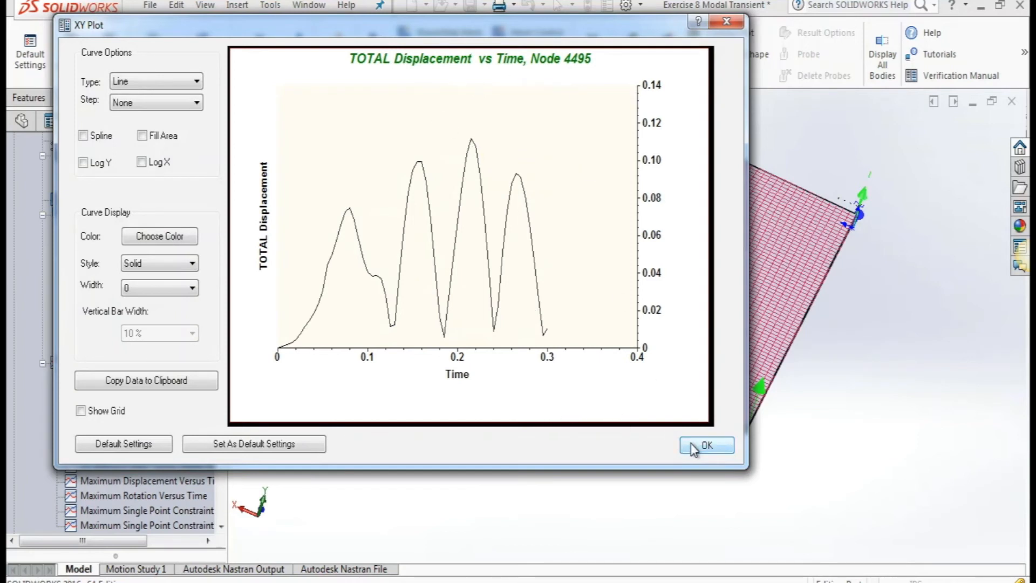
left_click(706, 445)
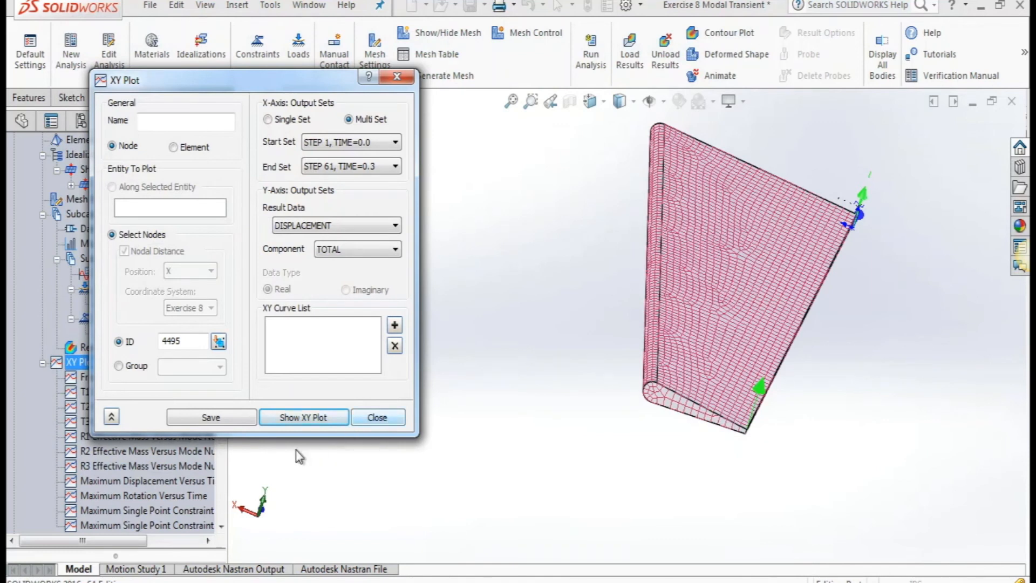